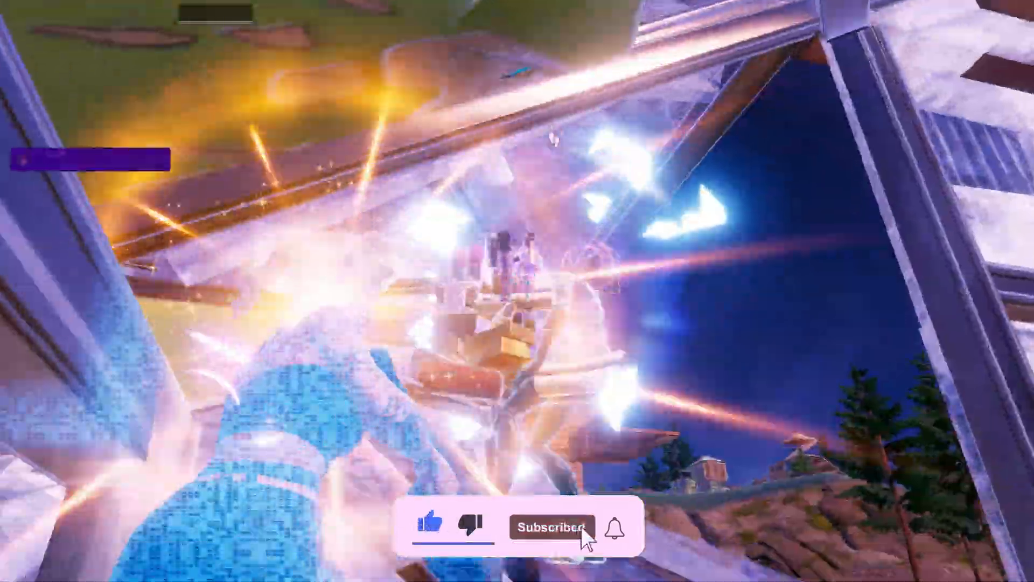
# Search 'restore' and bring up the System Protection tab of System Properties
pyautogui.click(552, 526)
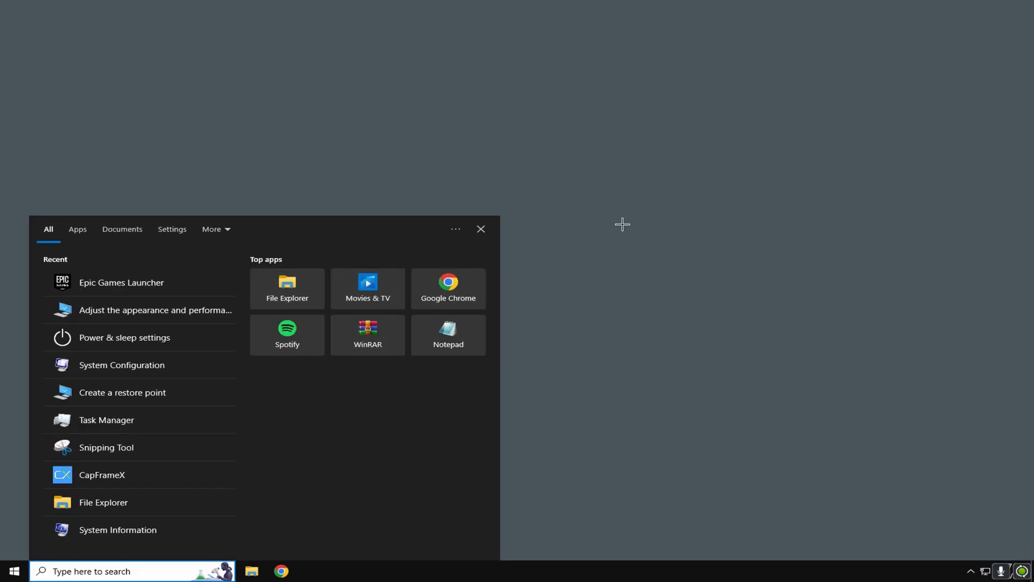
pyautogui.write('restore')
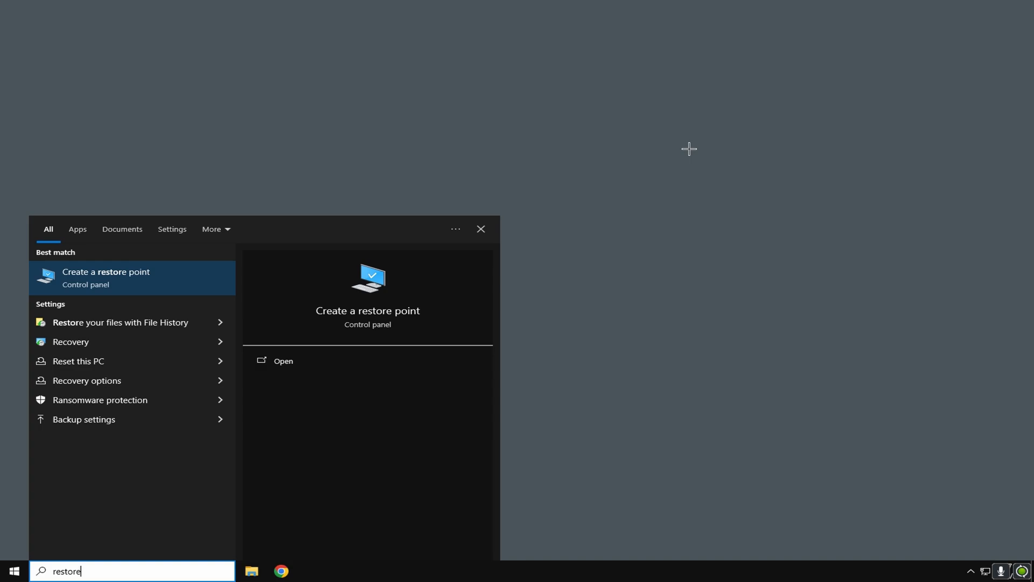
pyautogui.moveTo(124, 277)
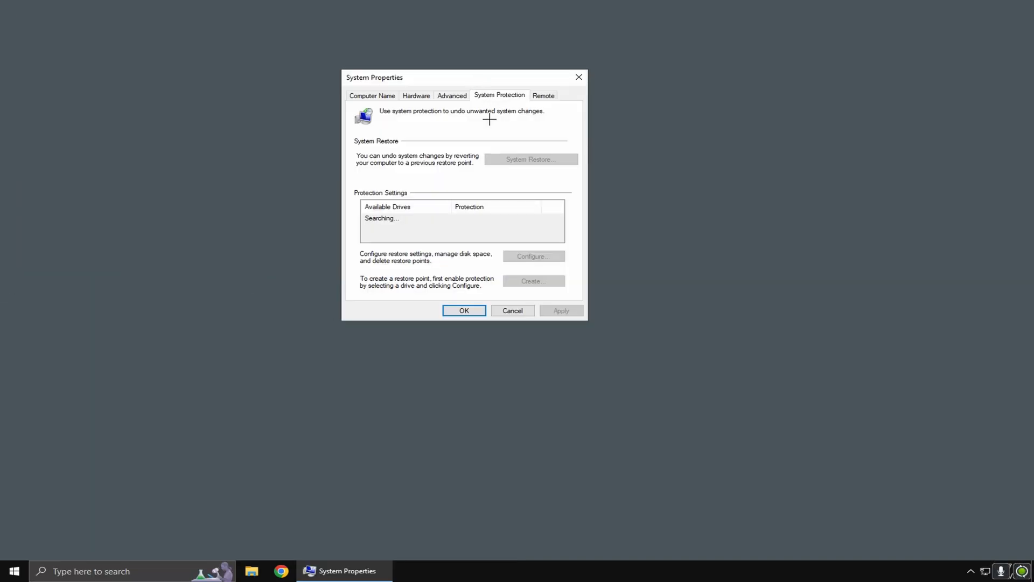
pyautogui.click(416, 95)
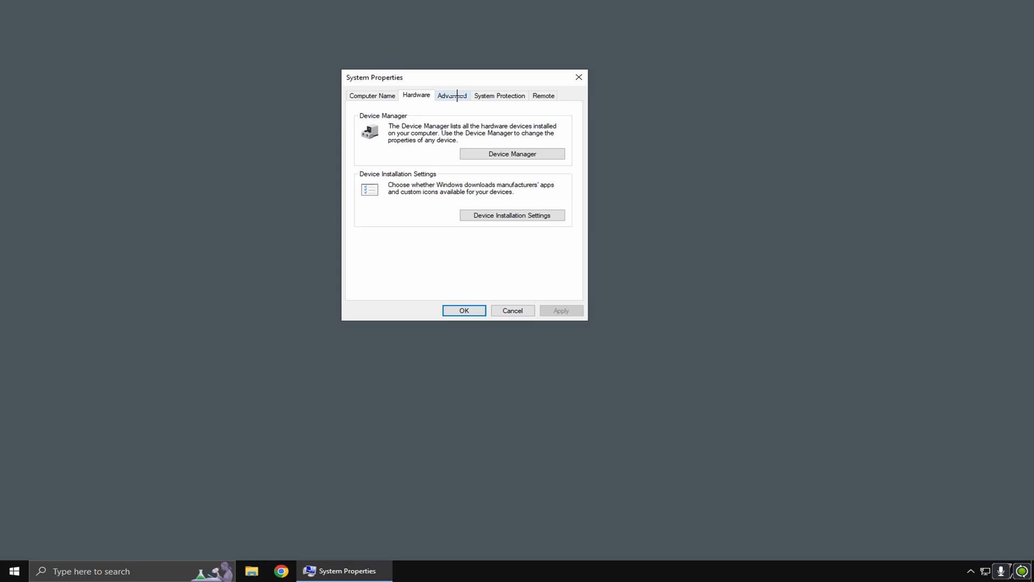
pyautogui.click(500, 95)
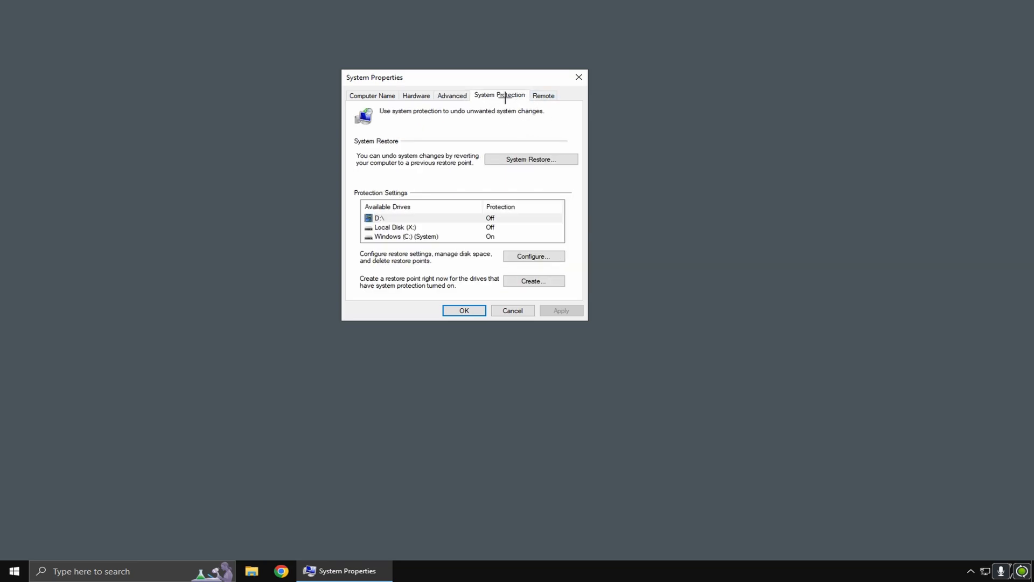
# Create a restore point described 'before tweaks'
pyautogui.click(533, 280)
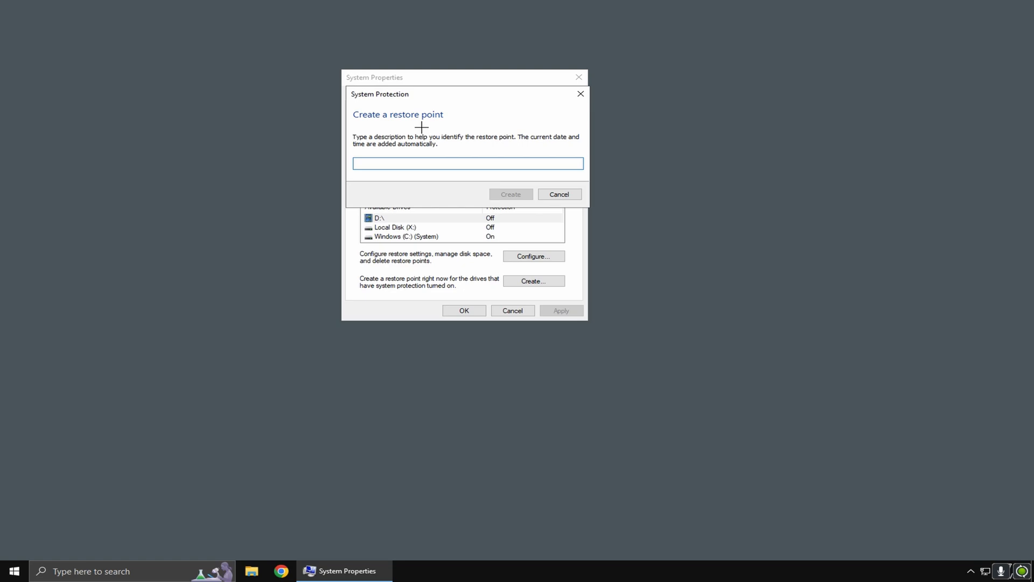
pyautogui.write('before tweaks')
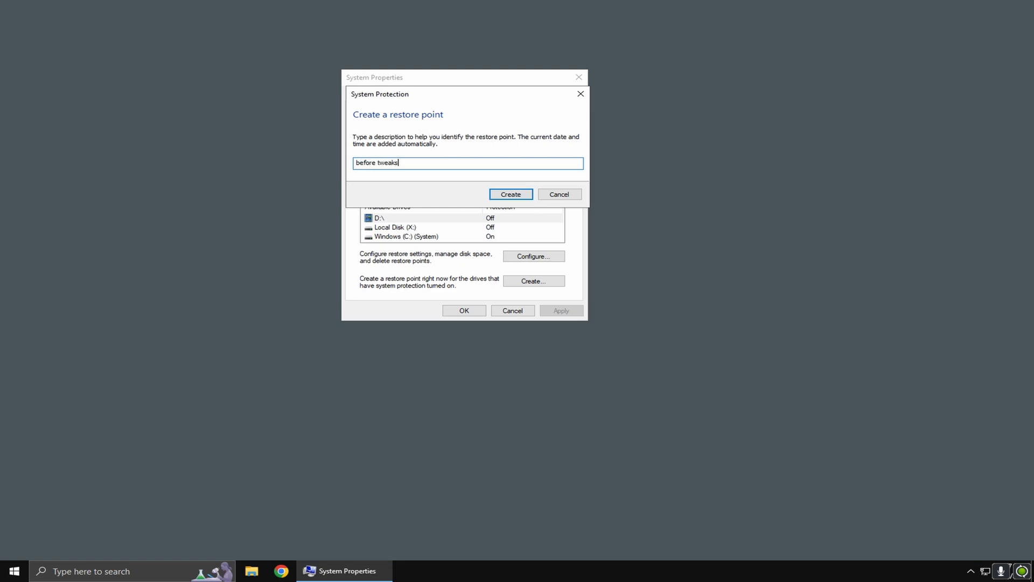
pyautogui.moveTo(400, 109)
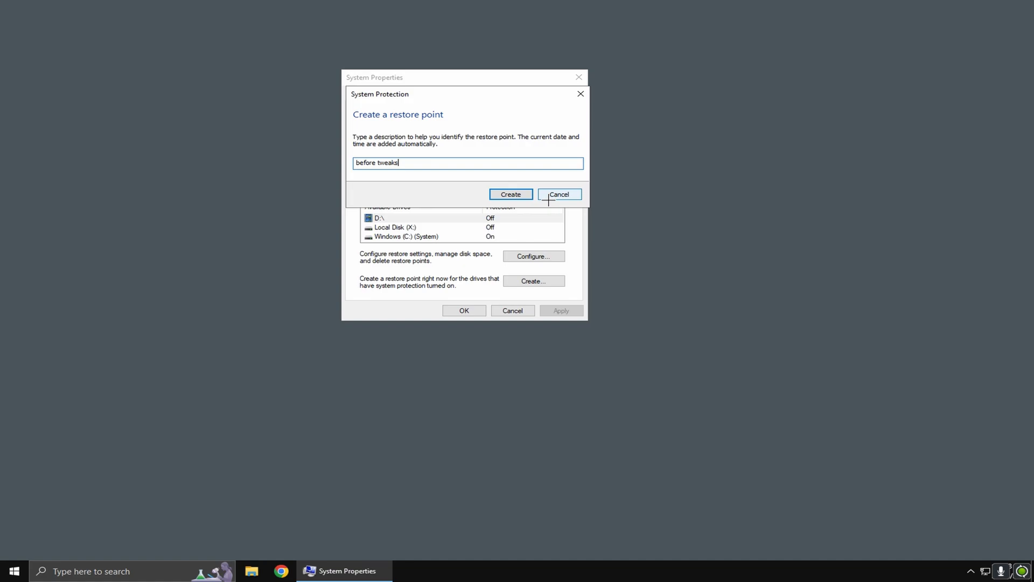
pyautogui.click(559, 194)
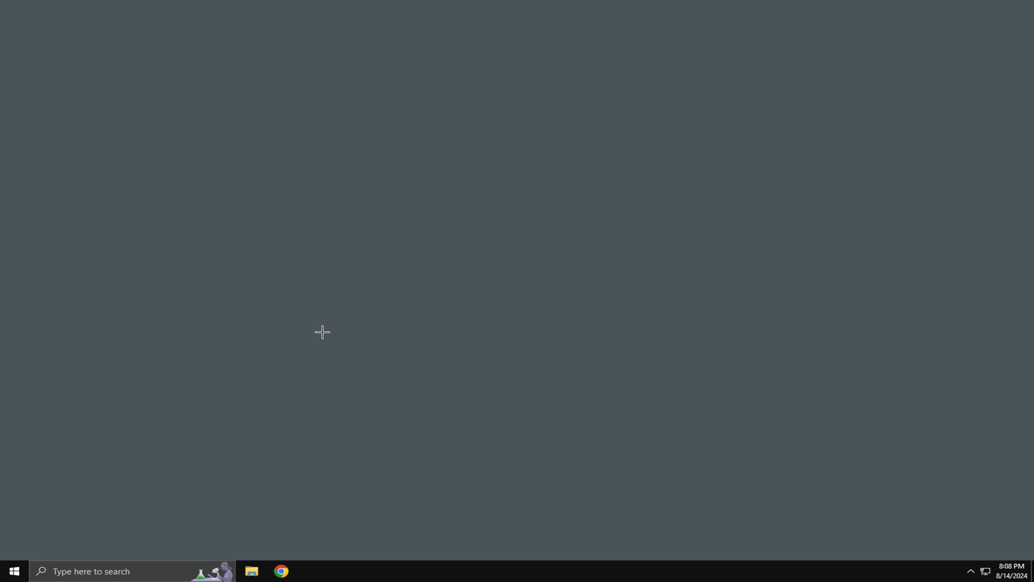
pyautogui.moveTo(149, 447)
pyautogui.write('adjust')
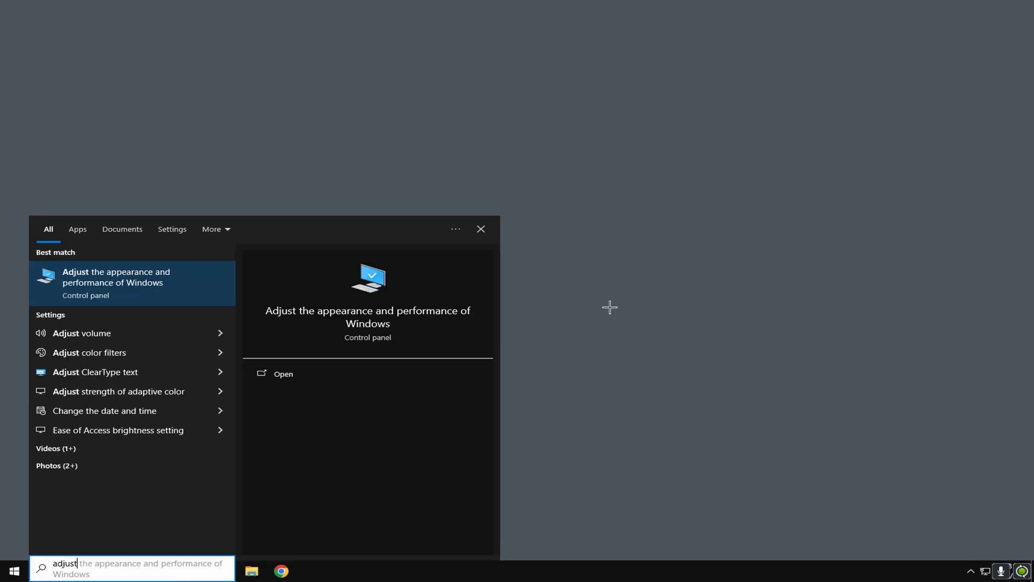
pyautogui.moveTo(166, 294)
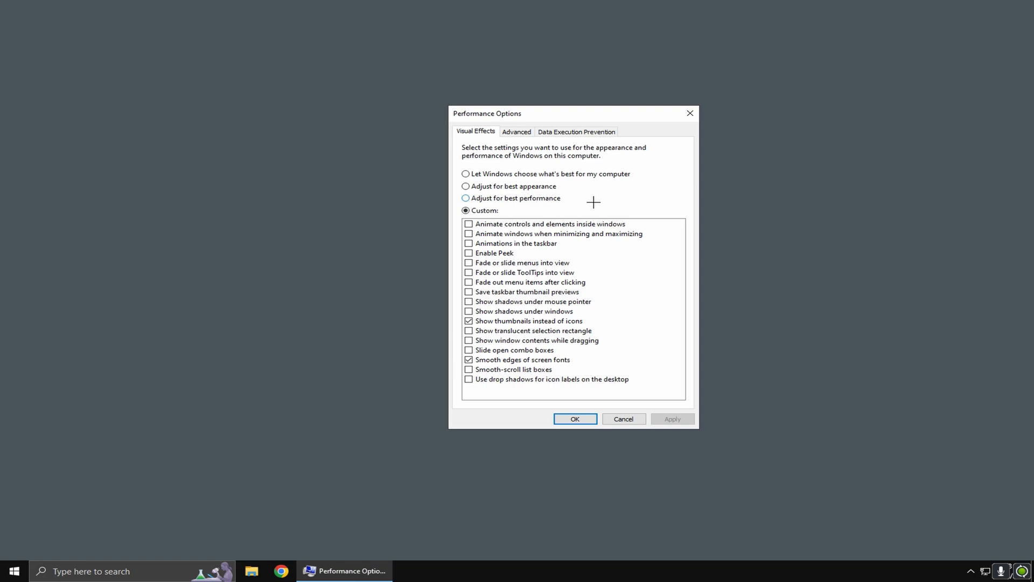
pyautogui.moveTo(506, 350)
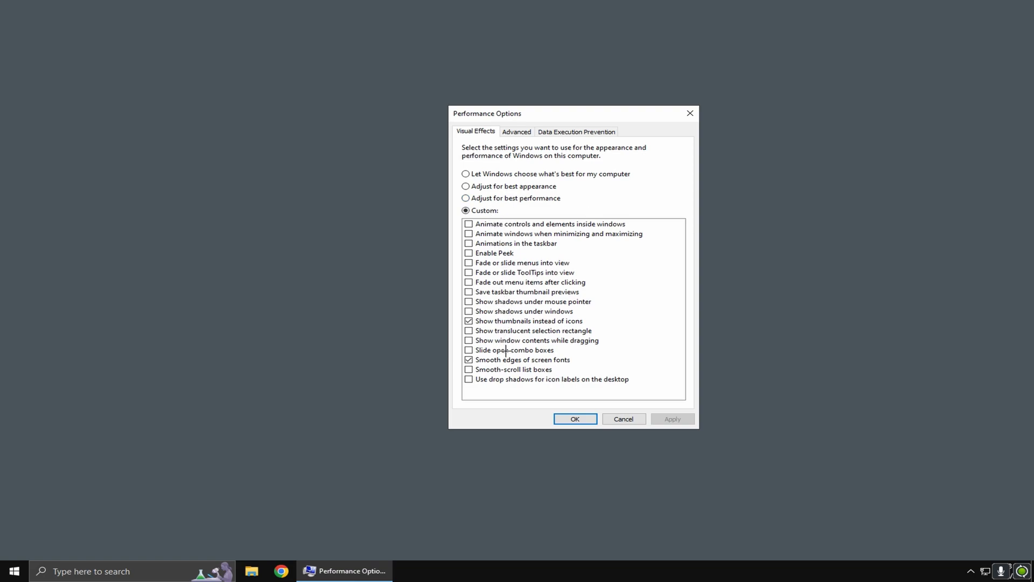
pyautogui.moveTo(524, 225)
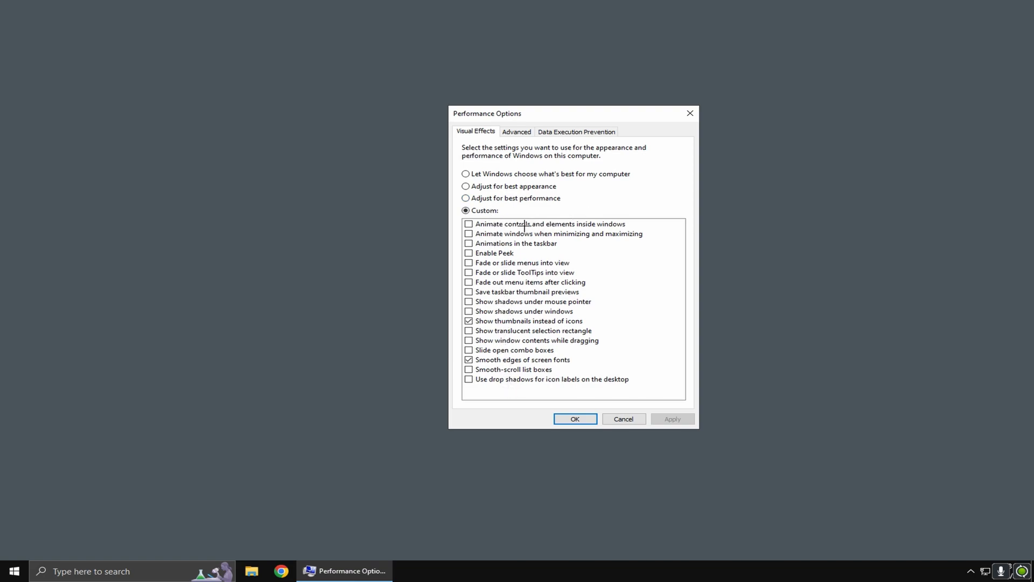
pyautogui.moveTo(488, 274)
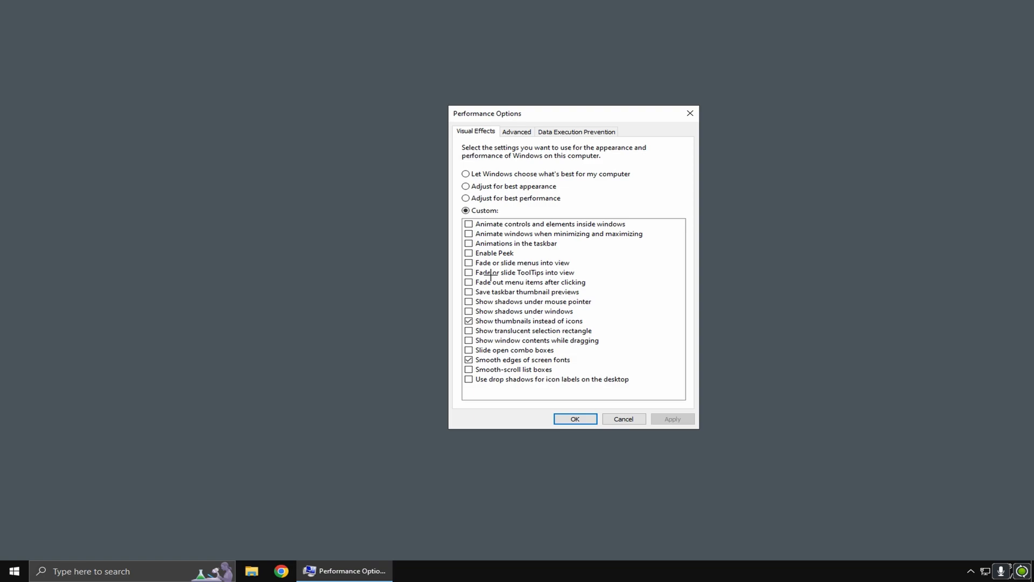
pyautogui.moveTo(496, 379)
pyautogui.write('po')
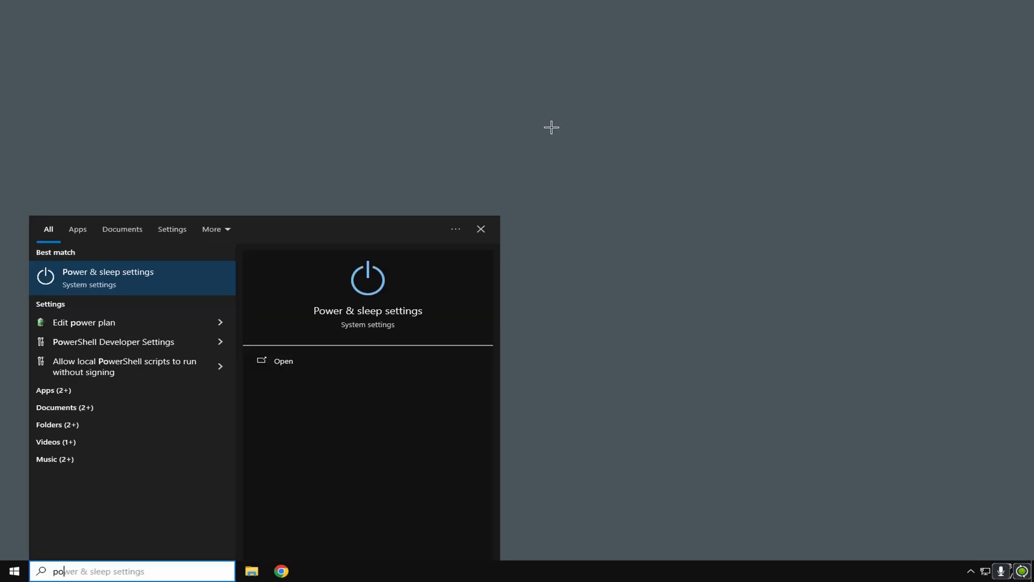
# View Power Options with EXM Premium Power Plan V4 active, then reopen search
pyautogui.write('wer')
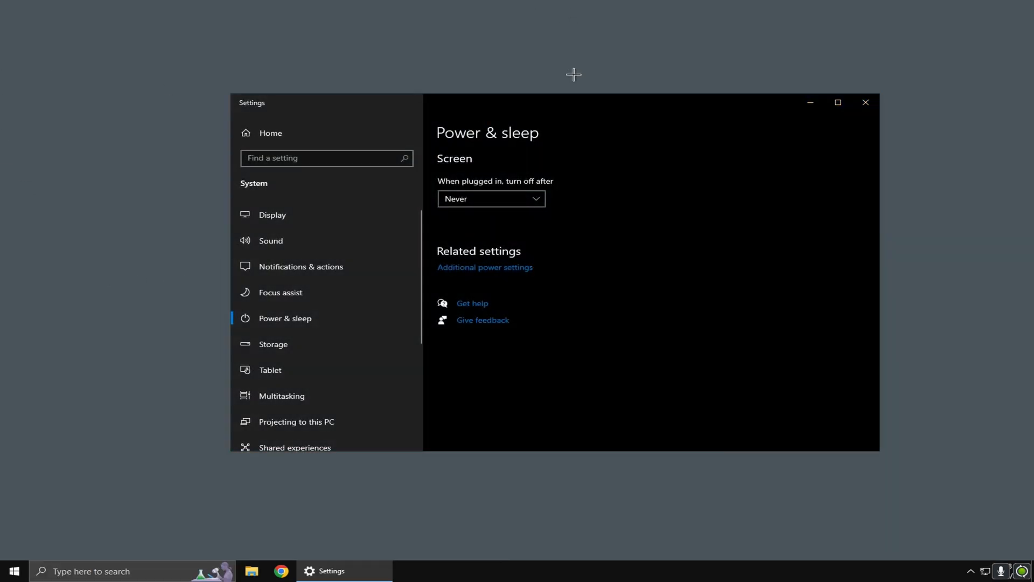
pyautogui.moveTo(462, 273)
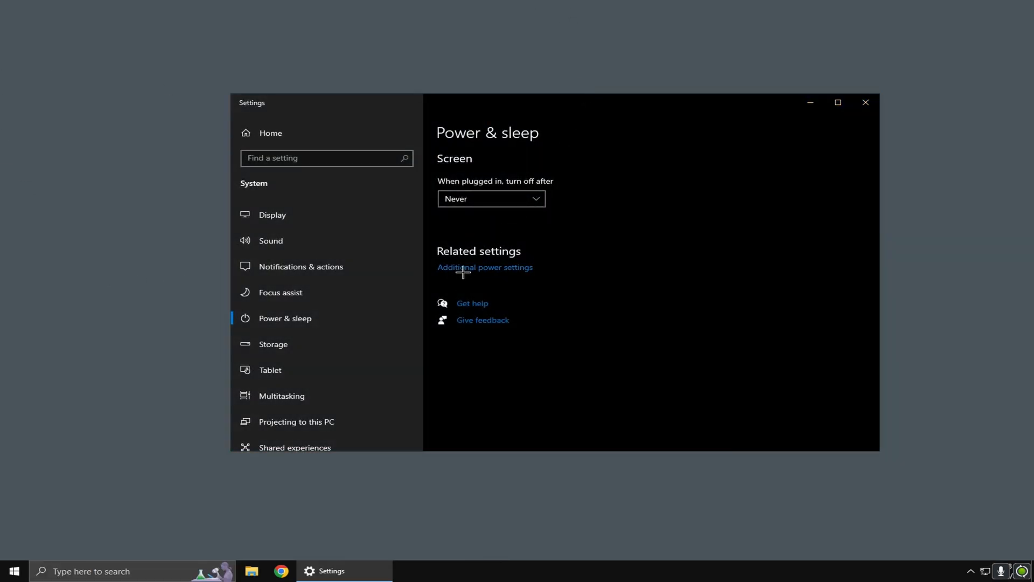
pyautogui.click(485, 267)
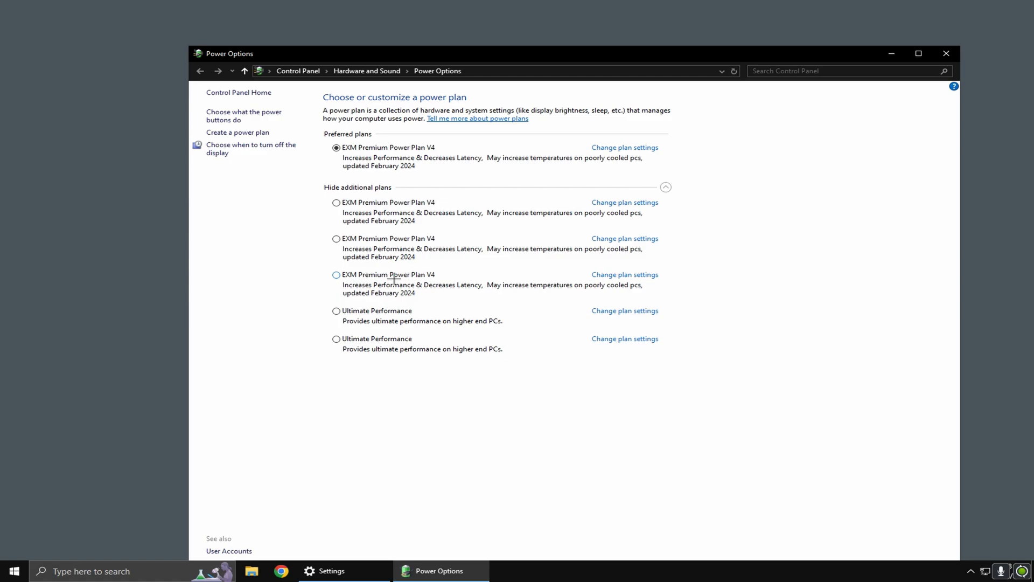
pyautogui.moveTo(348, 314)
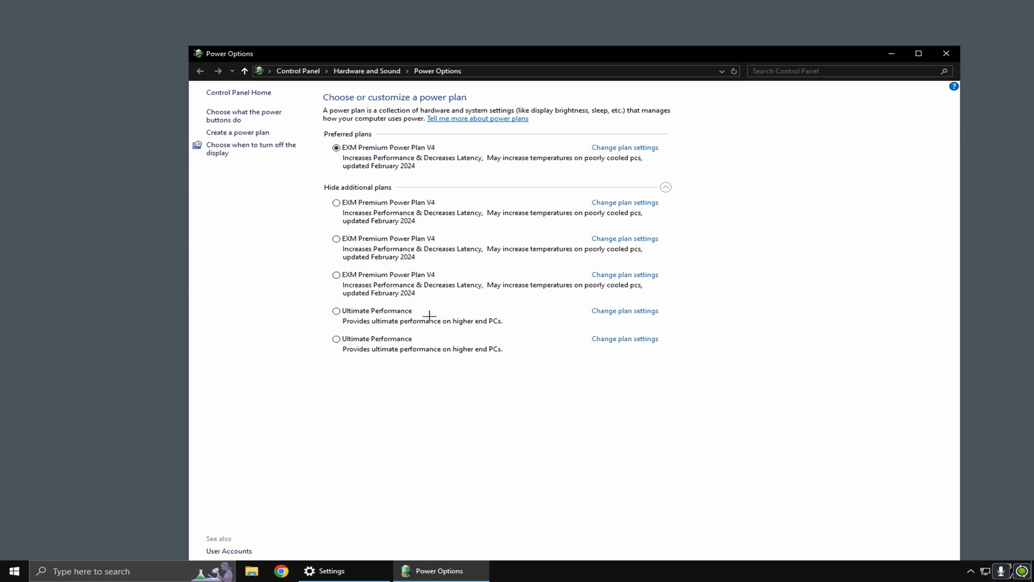
pyautogui.moveTo(340, 321)
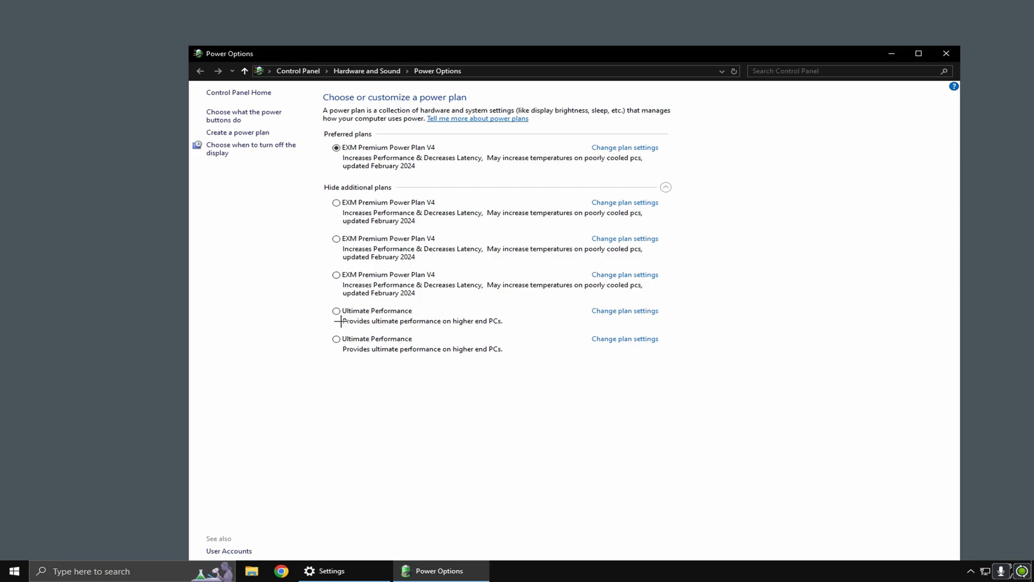
pyautogui.click(13, 571)
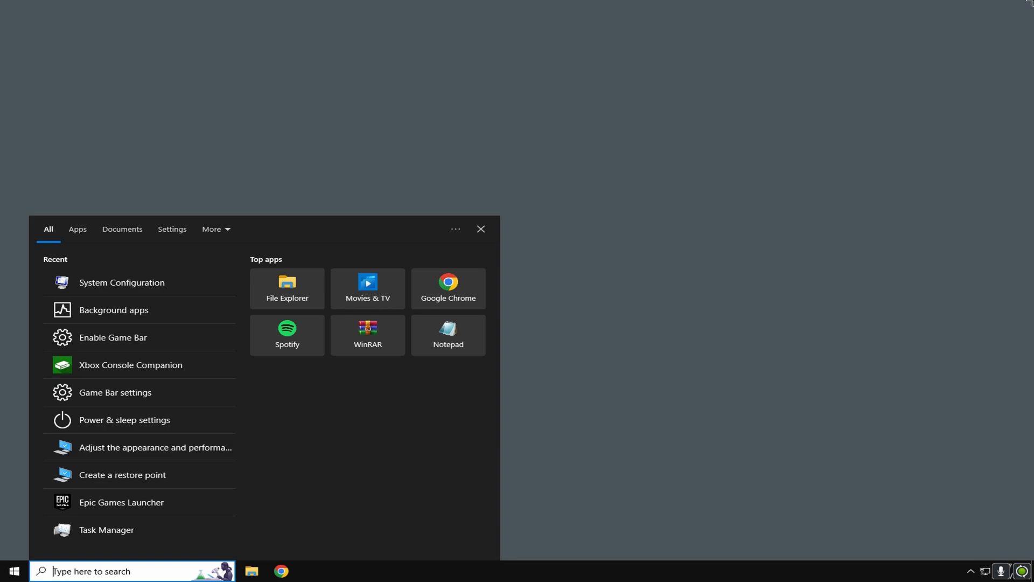
# Check Background apps are all off and Game Mode is on, then close Settings
pyautogui.write('back')
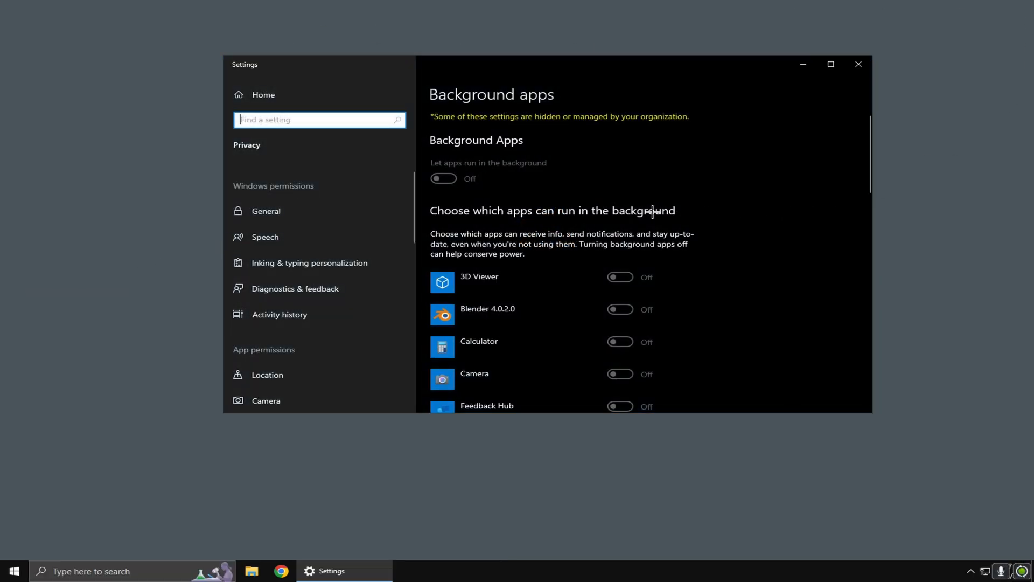
pyautogui.scroll(-3)
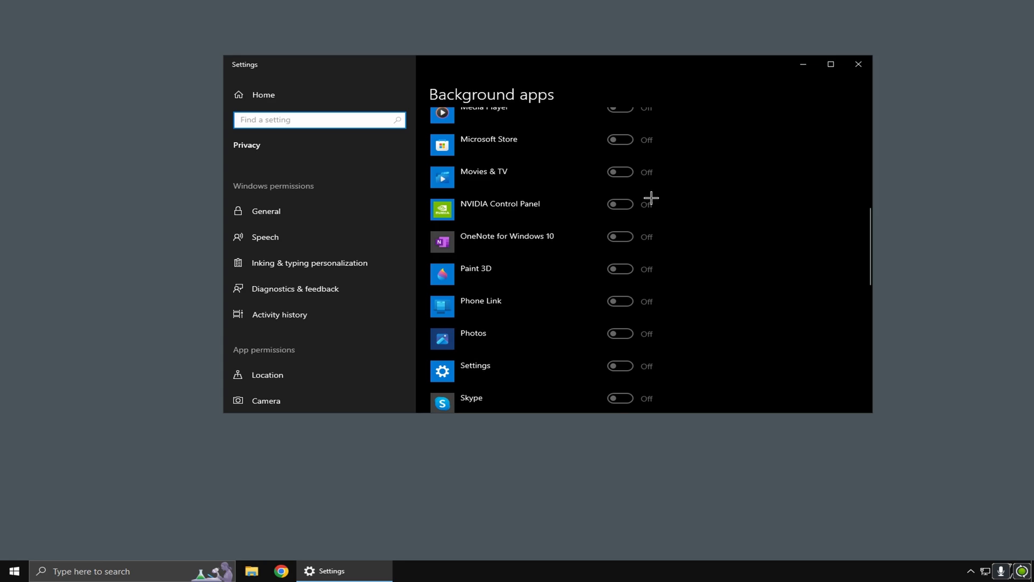
pyautogui.scroll(-3)
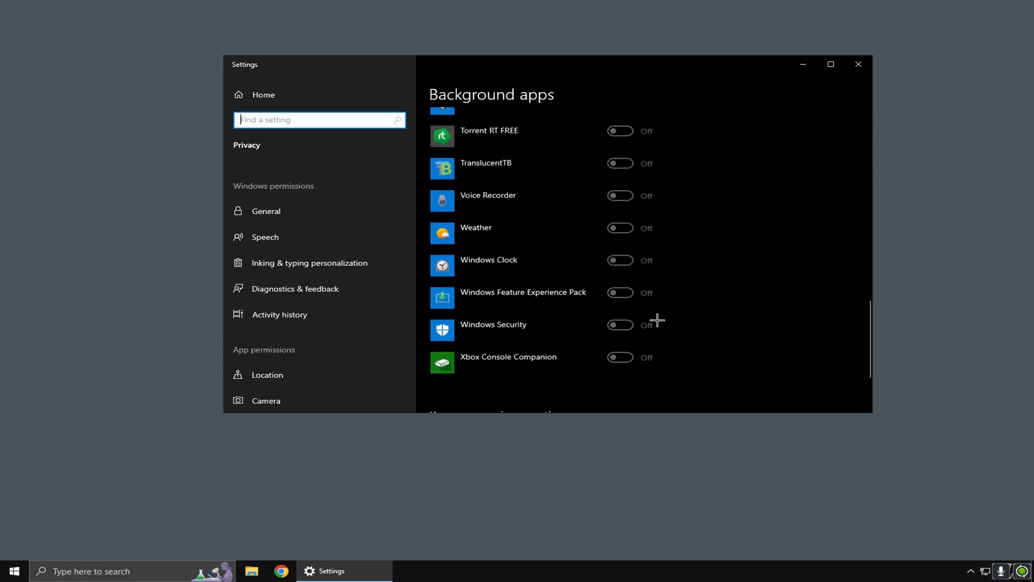
pyautogui.scroll(3)
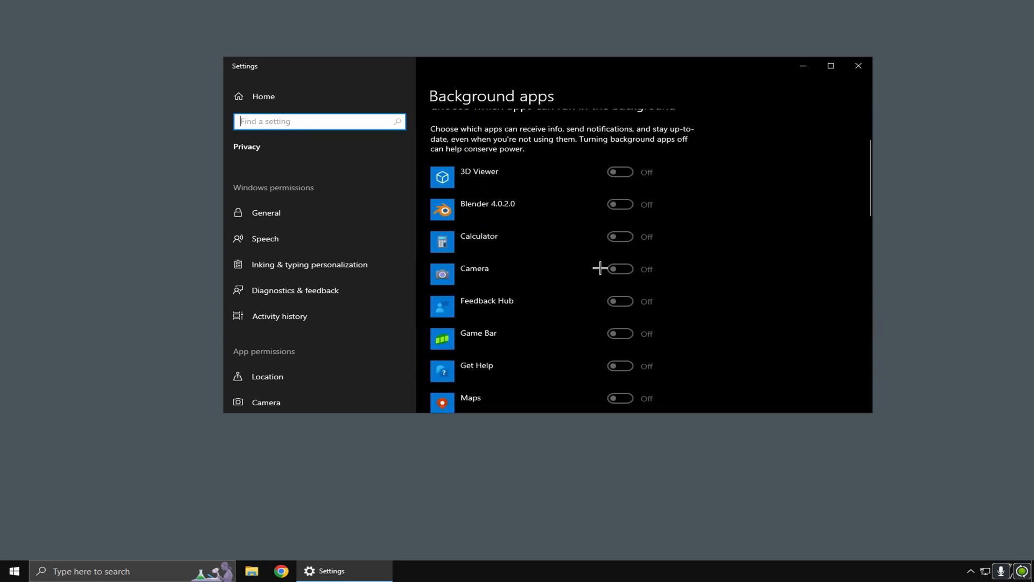
pyautogui.moveTo(311, 104)
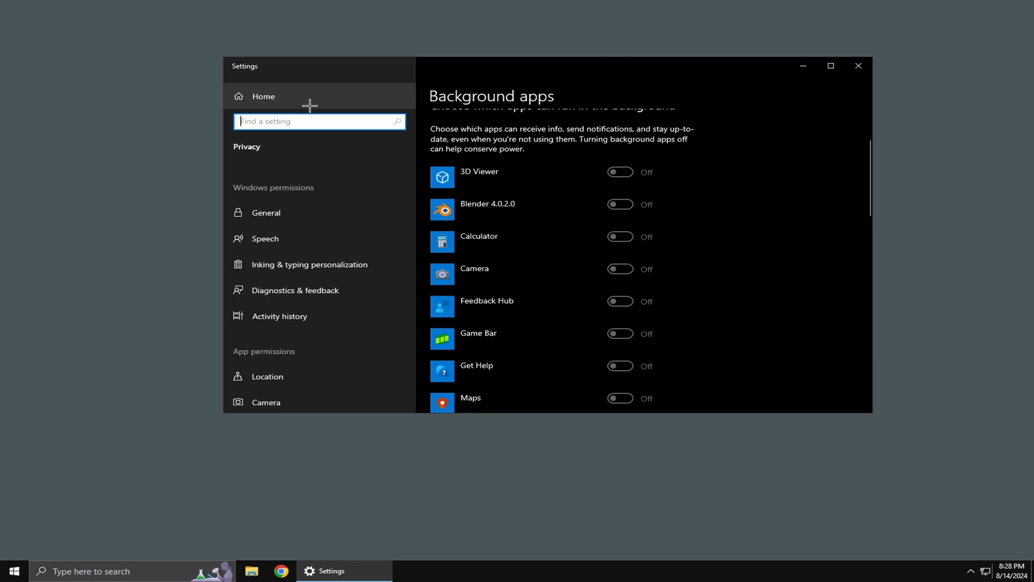
pyautogui.write('gam')
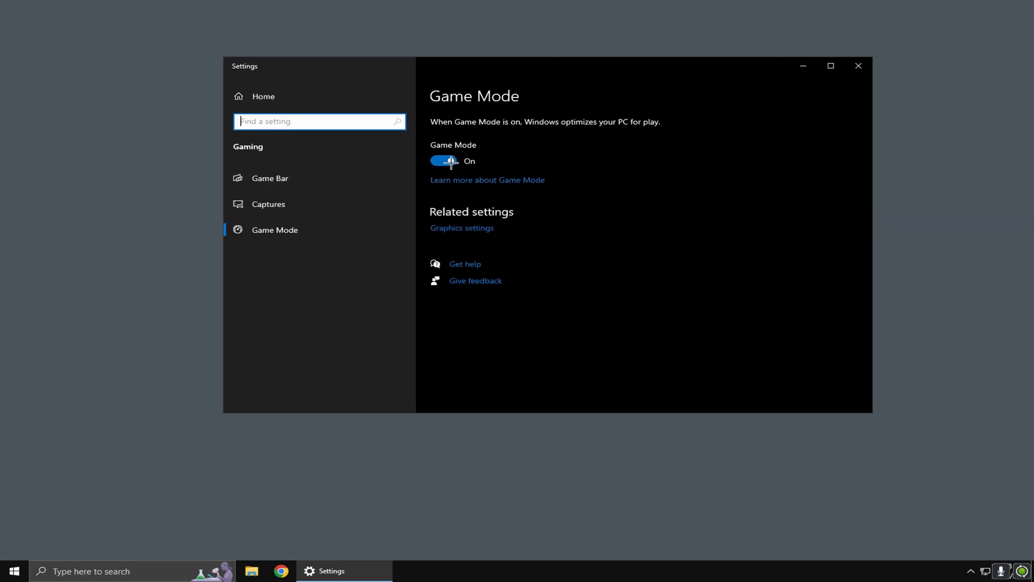
pyautogui.moveTo(342, 192)
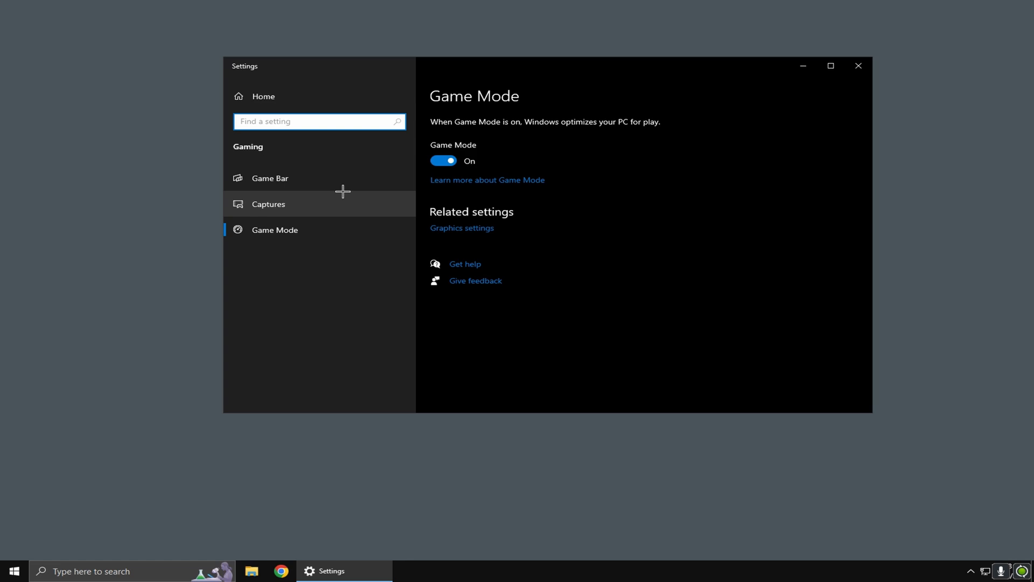
pyautogui.click(270, 179)
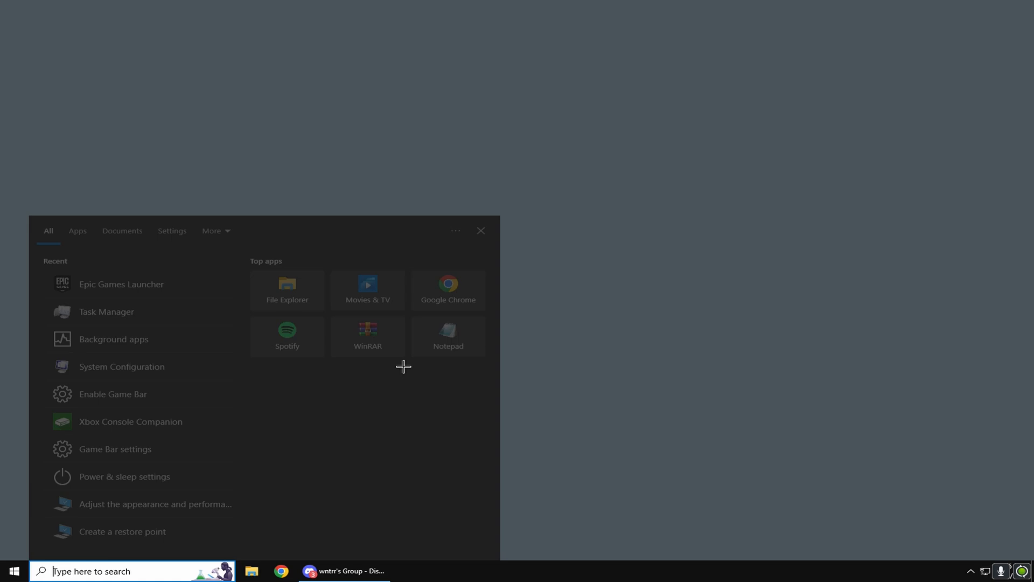
# Give Fortnite launch options for all cores, LAN play and no splash, then open its install folder
pyautogui.click(121, 284)
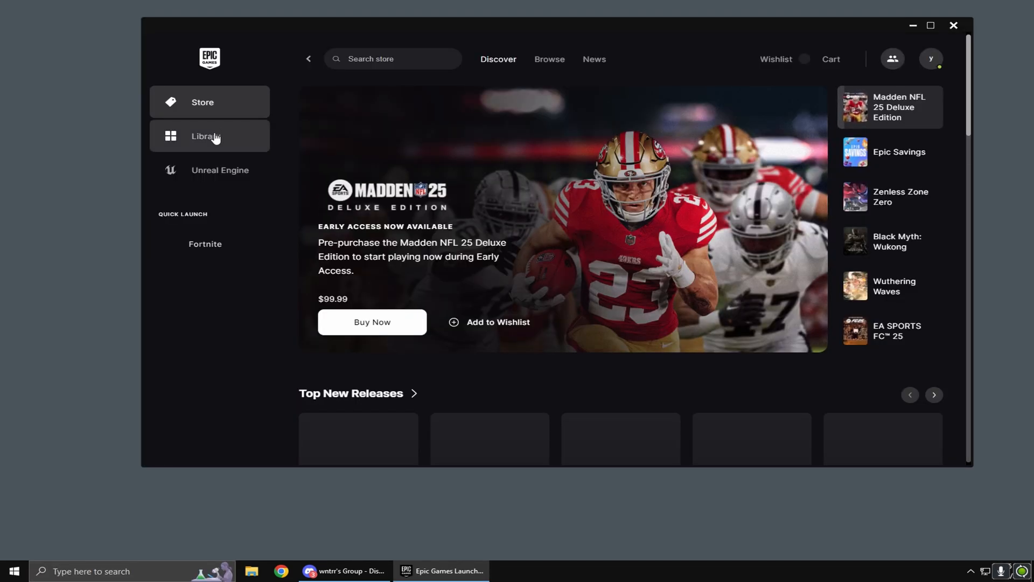
pyautogui.click(206, 136)
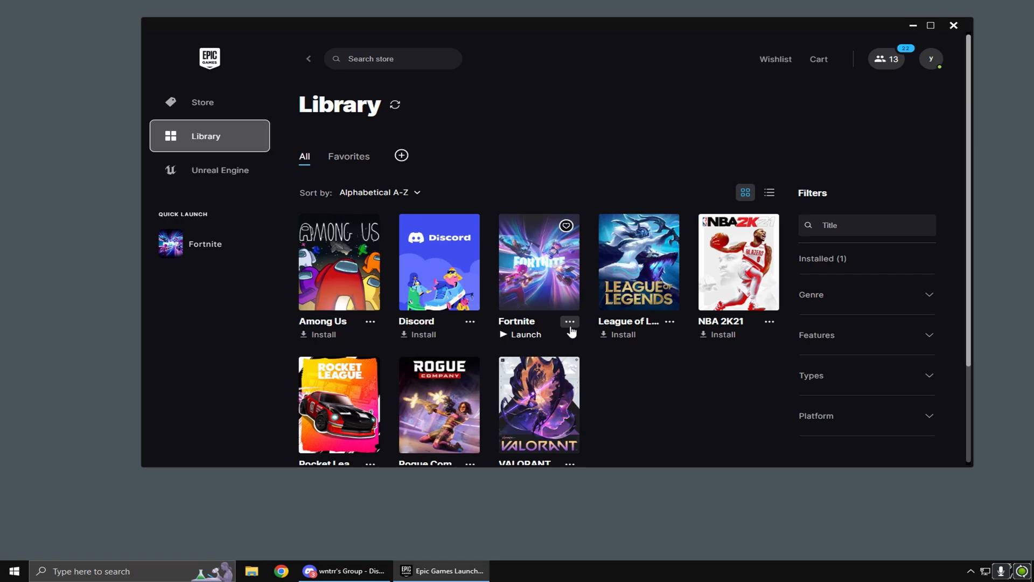
pyautogui.click(569, 323)
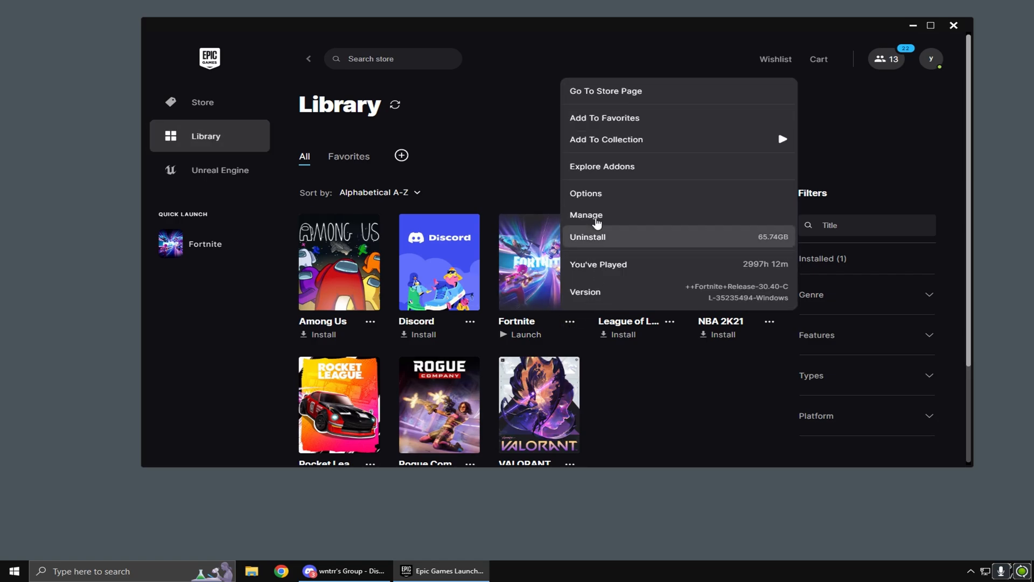
pyautogui.click(586, 215)
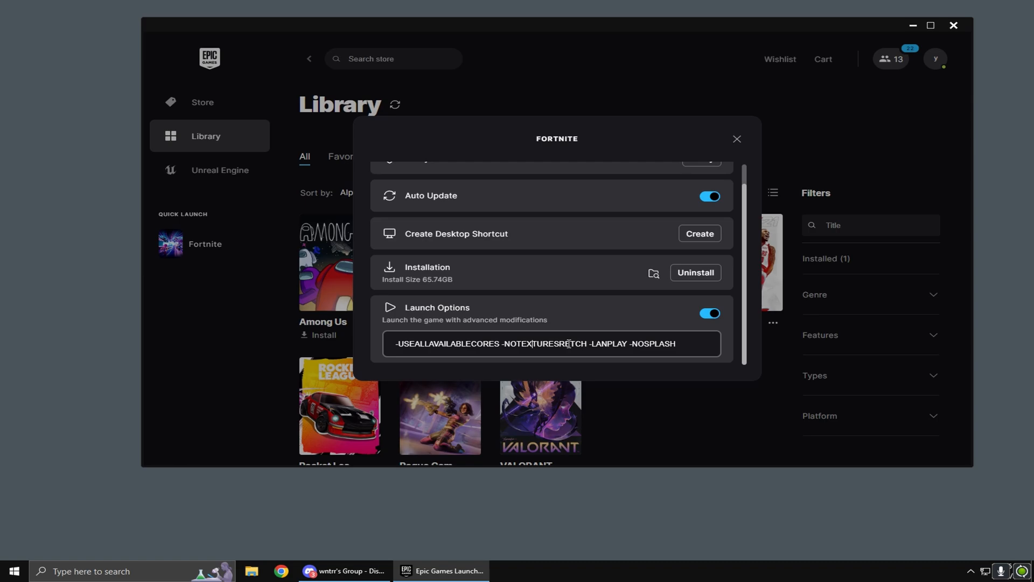
pyautogui.moveTo(653, 273)
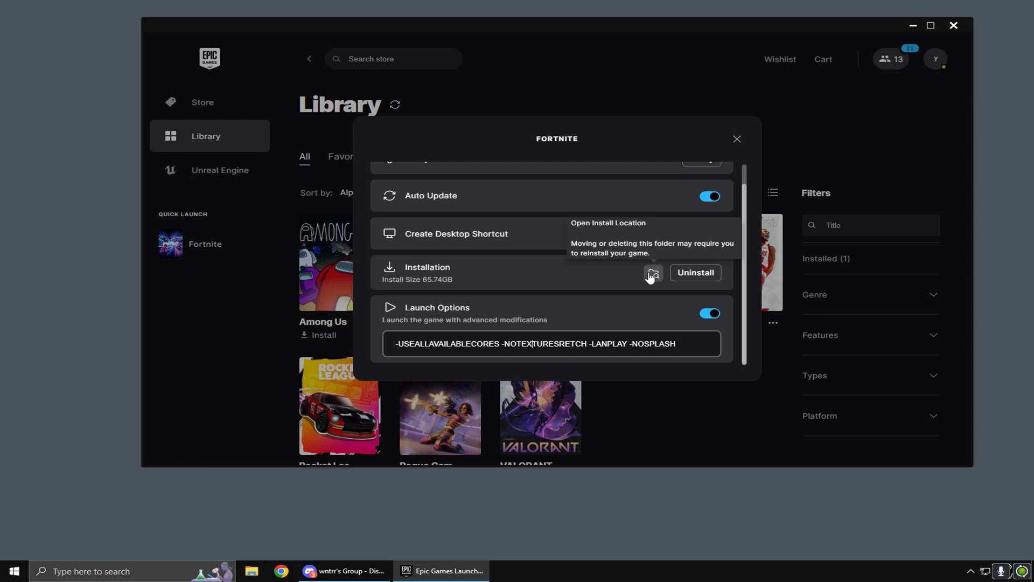
pyautogui.click(653, 273)
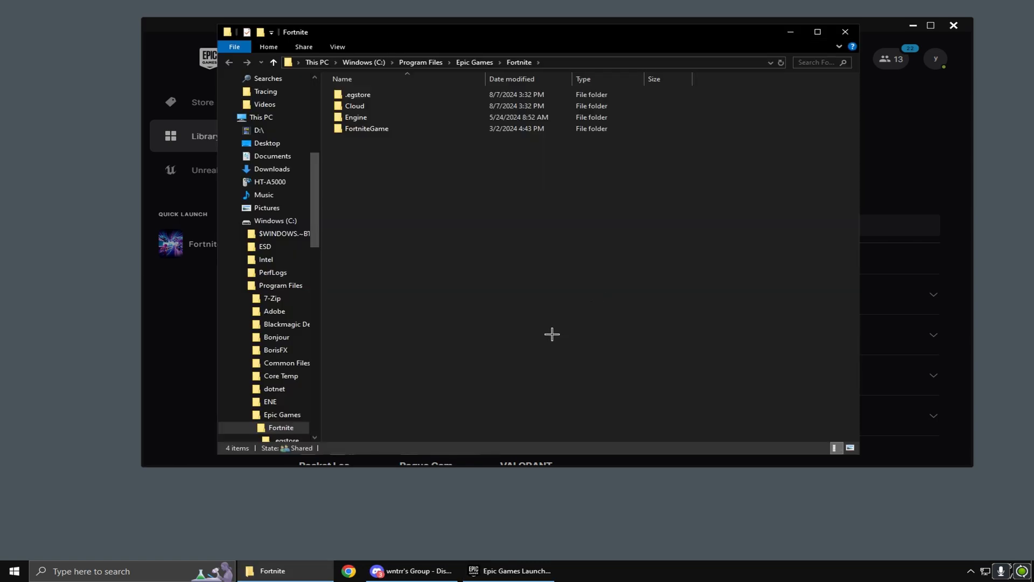
# Open the Compatibility properties of FortniteClient-Win64-Shipping.exe in FortniteGame\Binaries\Win64
pyautogui.doubleClick(367, 128)
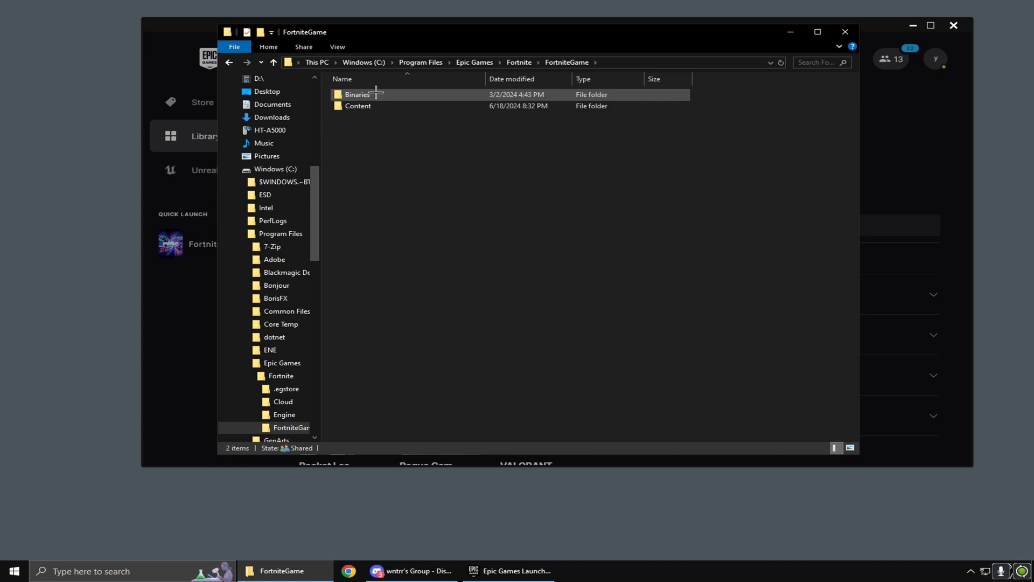
pyautogui.doubleClick(357, 94)
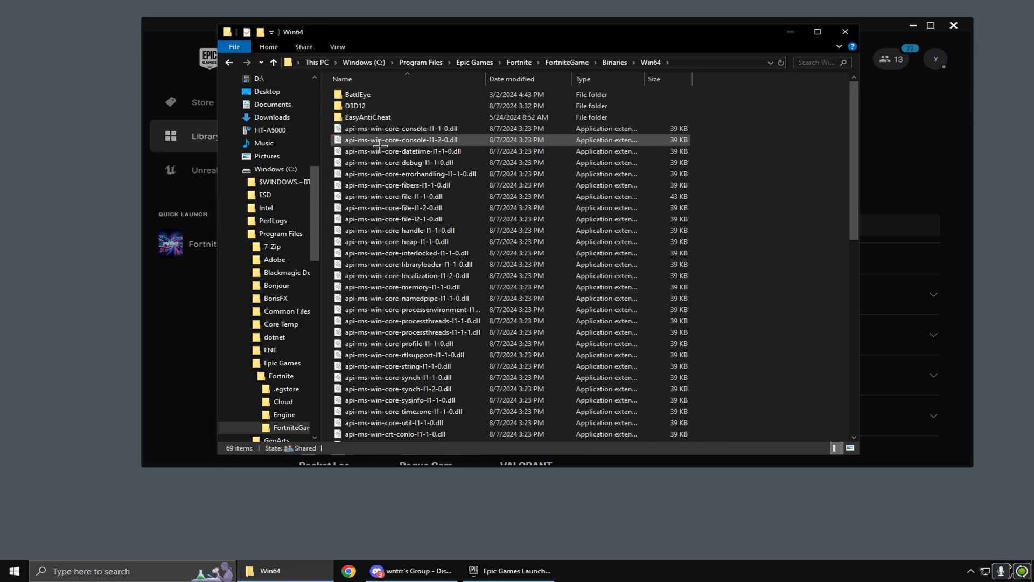
pyautogui.scroll(-3)
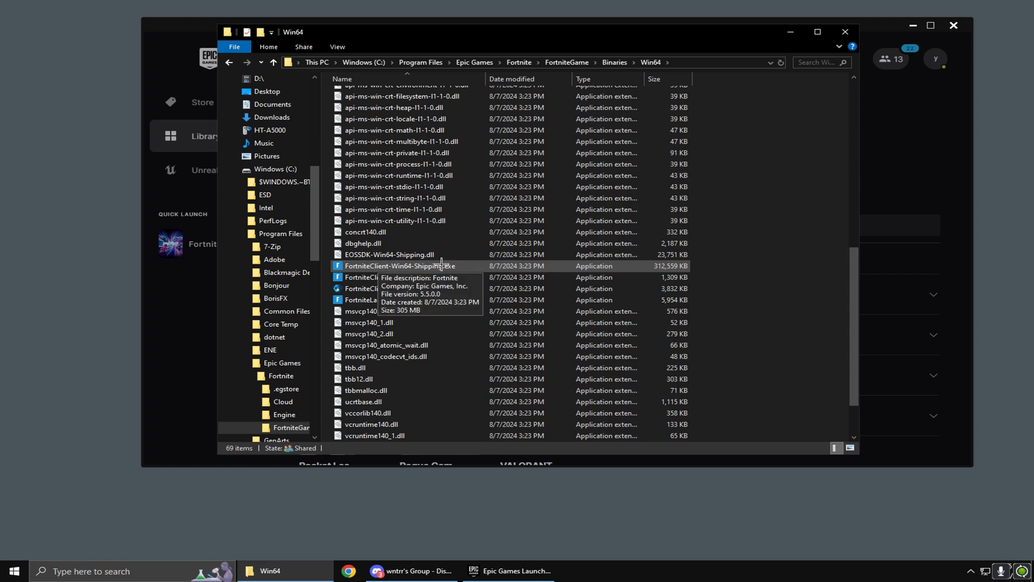
pyautogui.rightClick(400, 265)
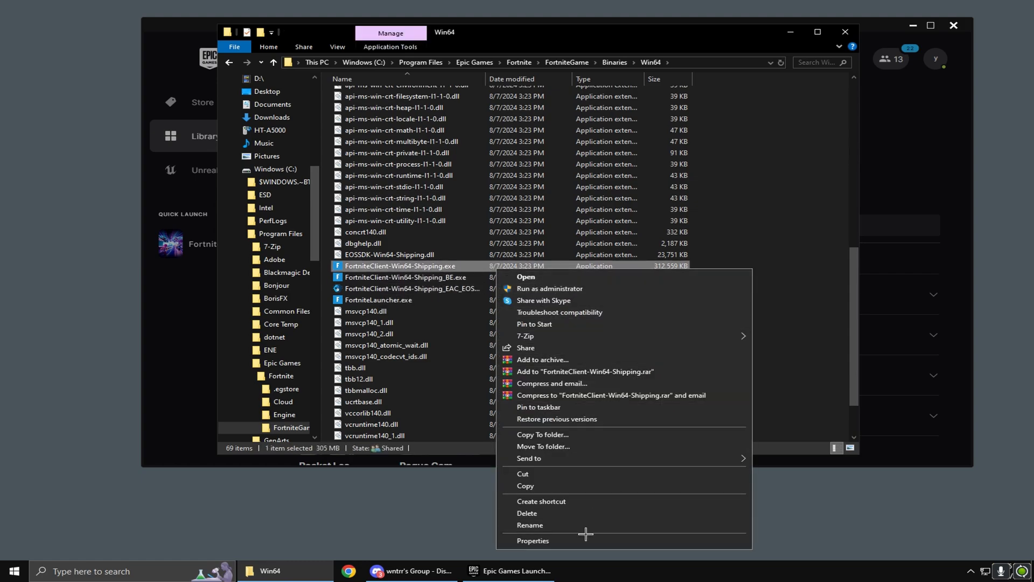
pyautogui.click(532, 540)
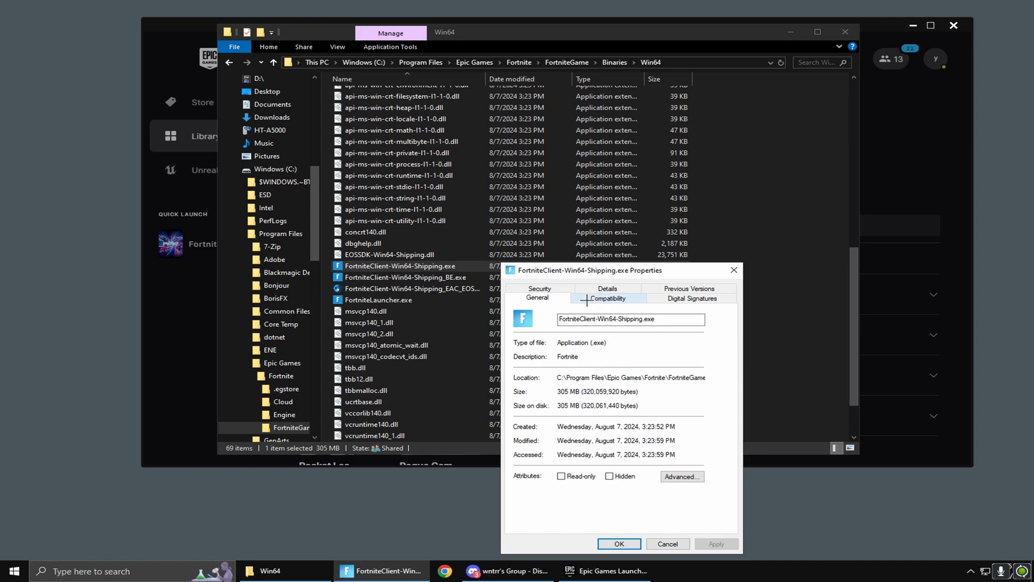
pyautogui.click(608, 298)
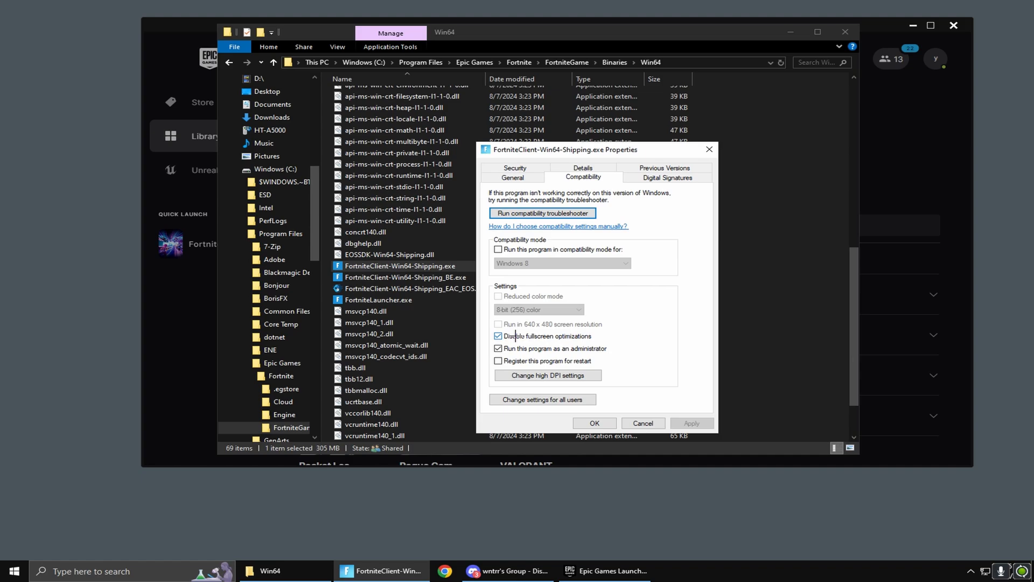
# Disable fullscreen optimizations, run as administrator, and override high DPI scaling with Application
pyautogui.click(498, 336)
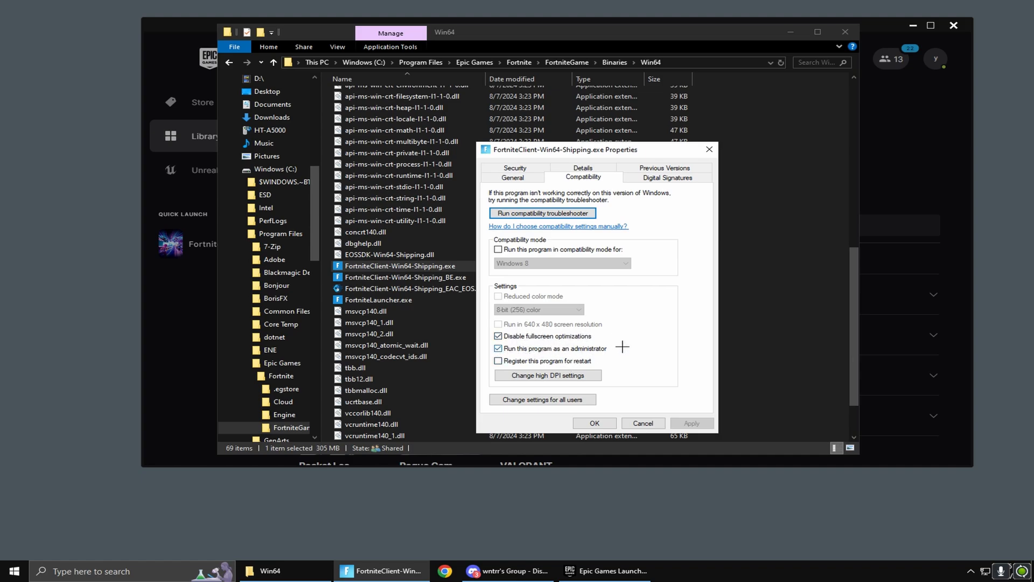
pyautogui.moveTo(521, 384)
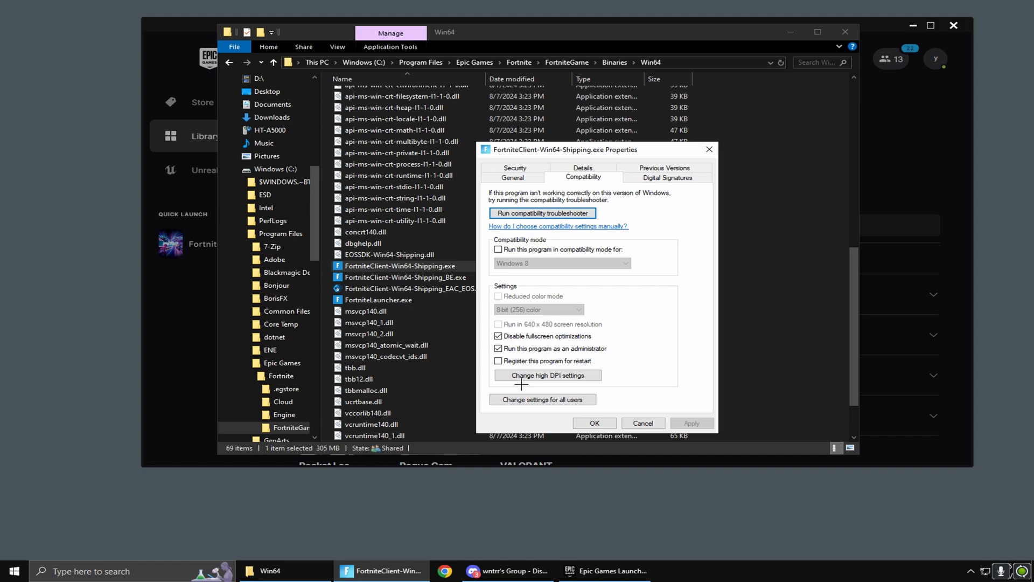
pyautogui.click(546, 375)
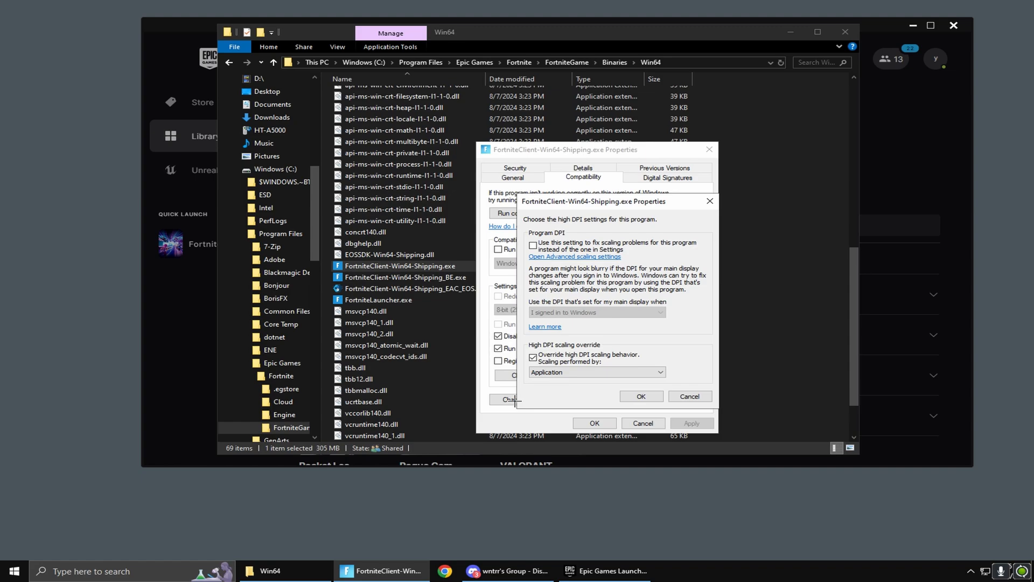
pyautogui.click(602, 571)
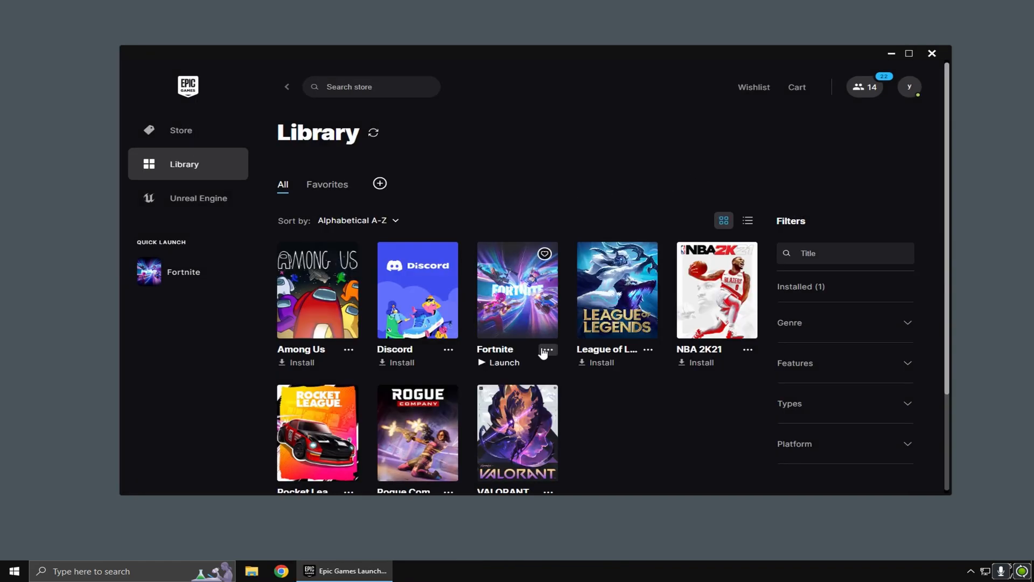
pyautogui.moveTo(546, 353)
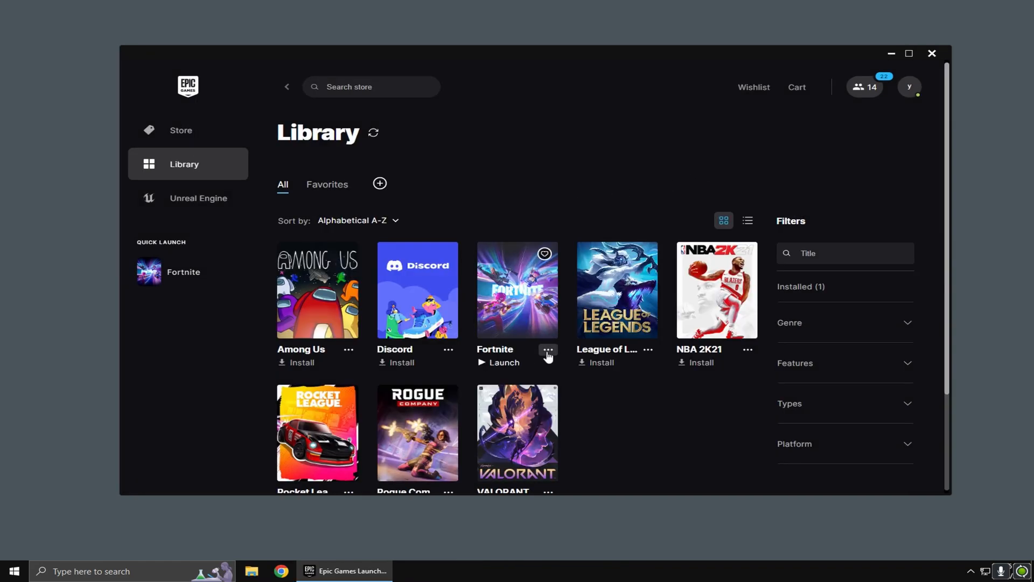
# Apply Fortnite installation options keeping only Core and Pre-download Streamed Assets
pyautogui.click(548, 350)
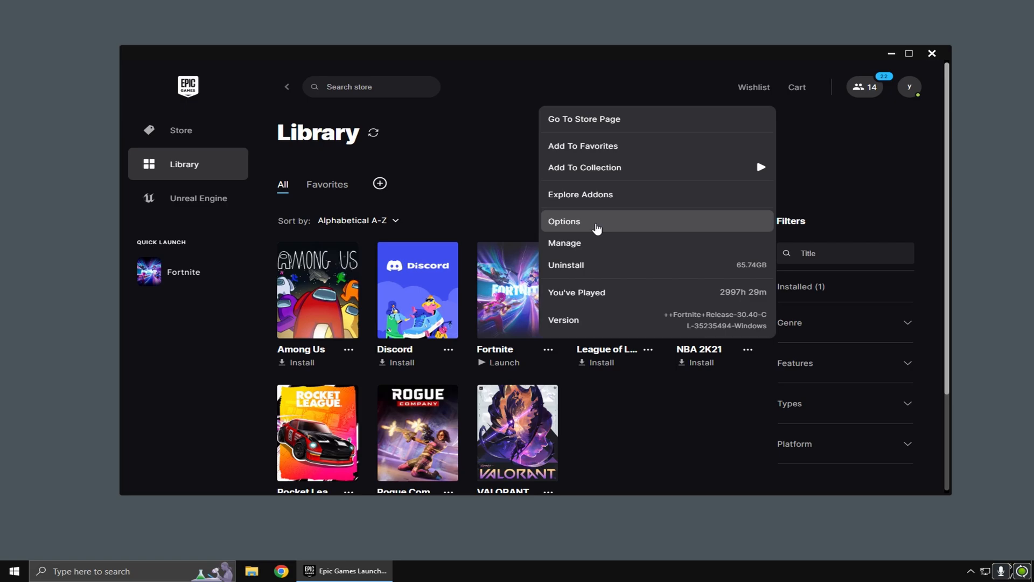
pyautogui.click(564, 221)
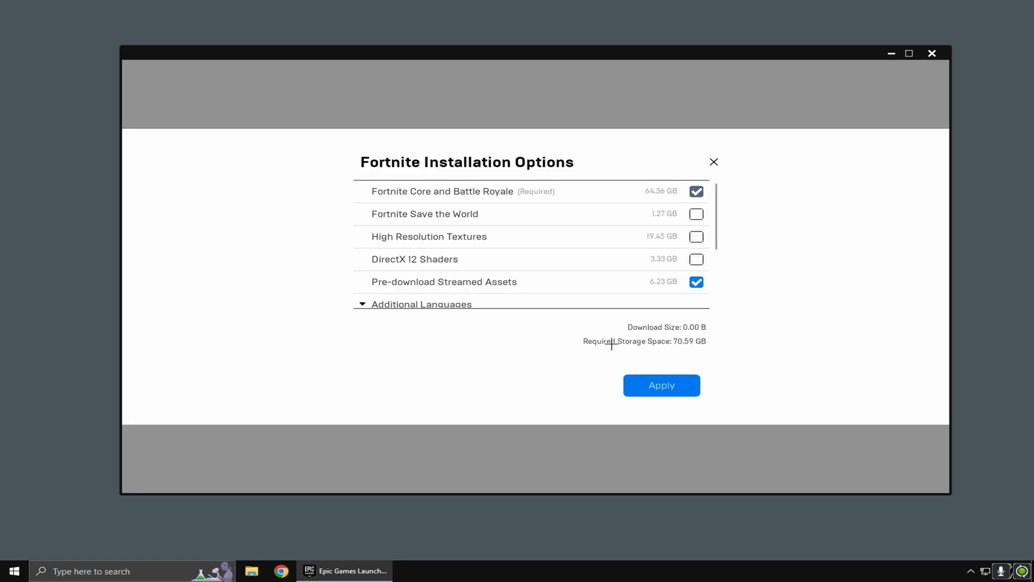
pyautogui.moveTo(619, 228)
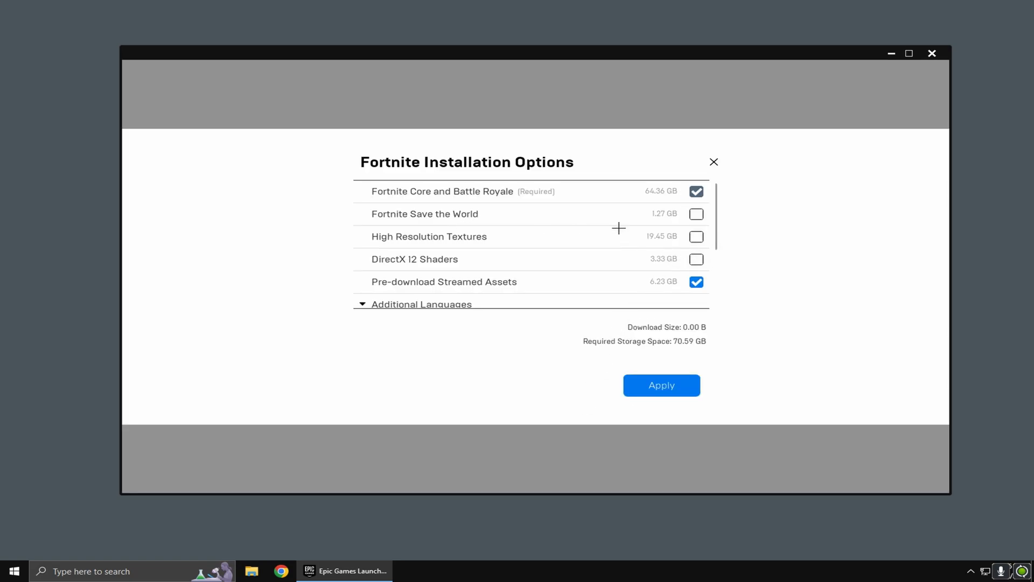
pyautogui.moveTo(401, 241)
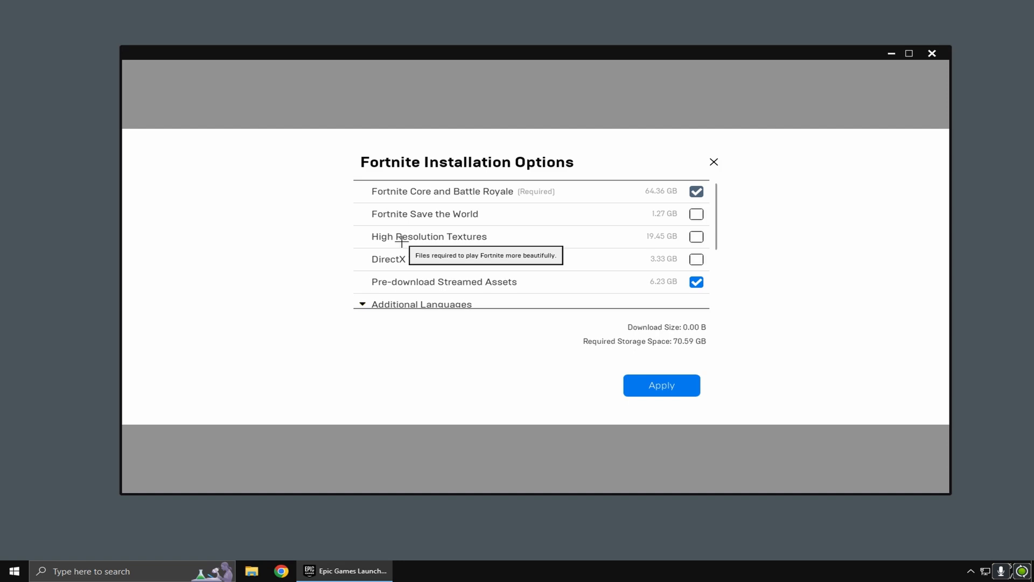
pyautogui.moveTo(423, 258)
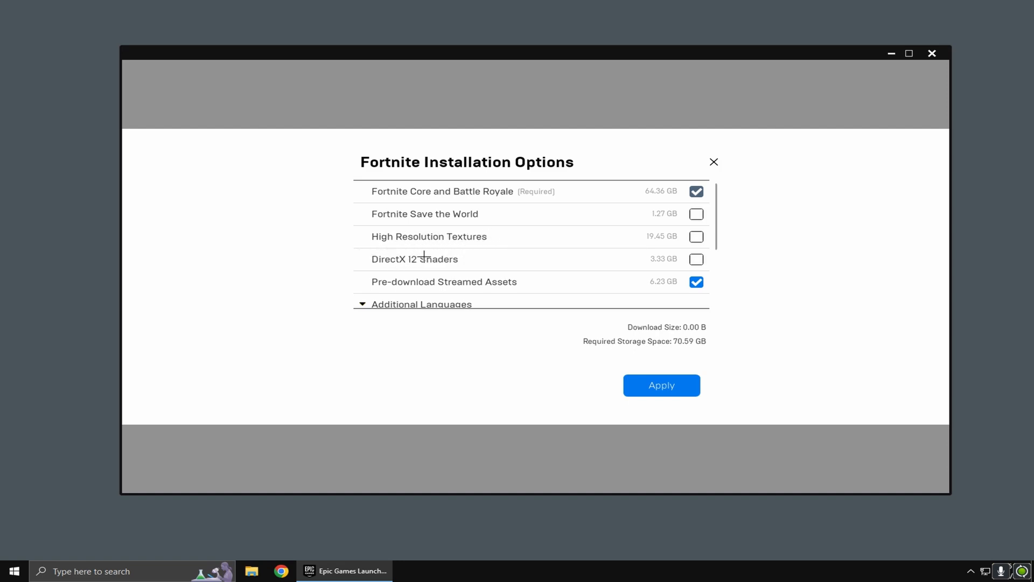
pyautogui.moveTo(513, 262)
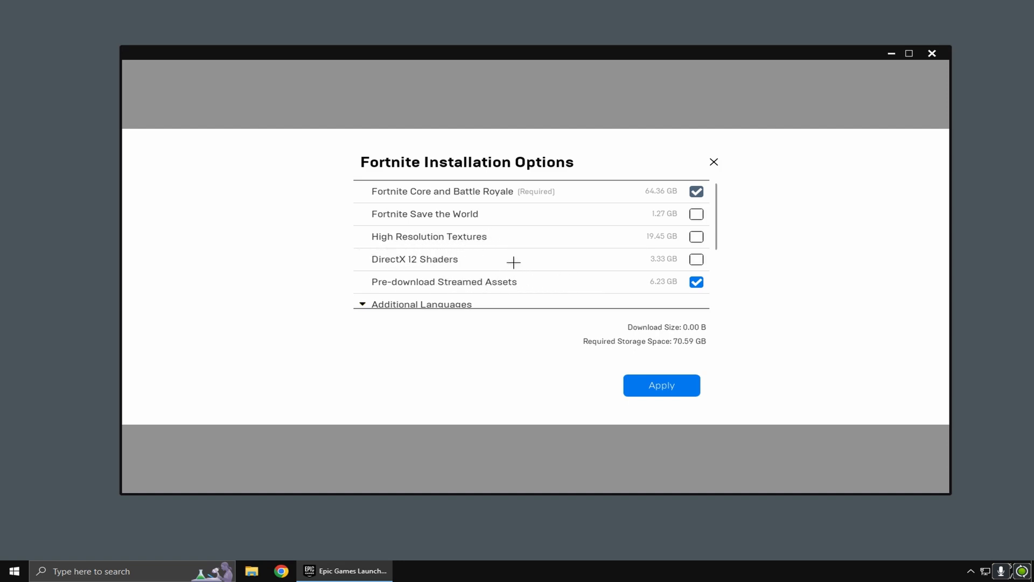
pyautogui.moveTo(532, 270)
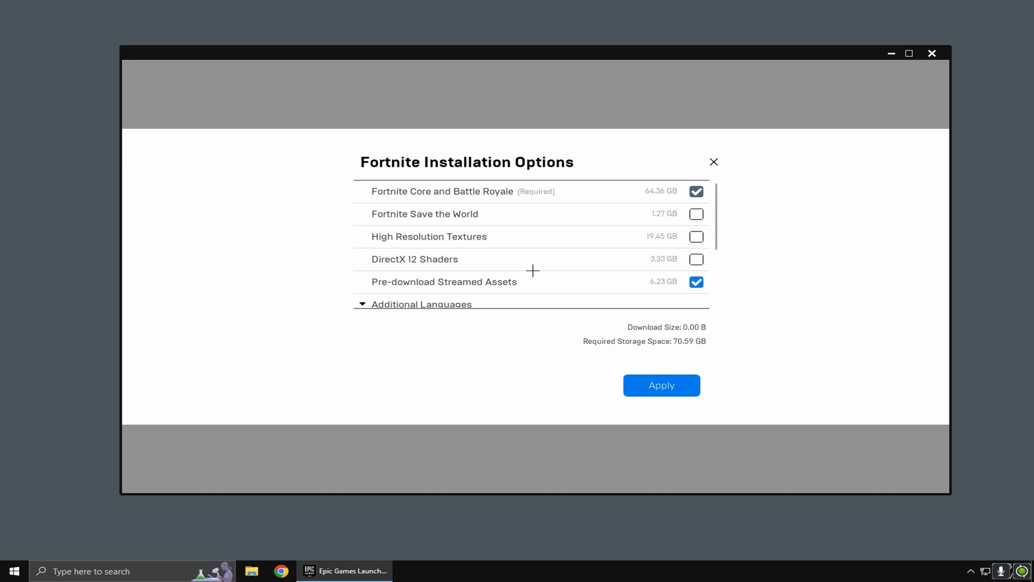
pyautogui.moveTo(717, 226)
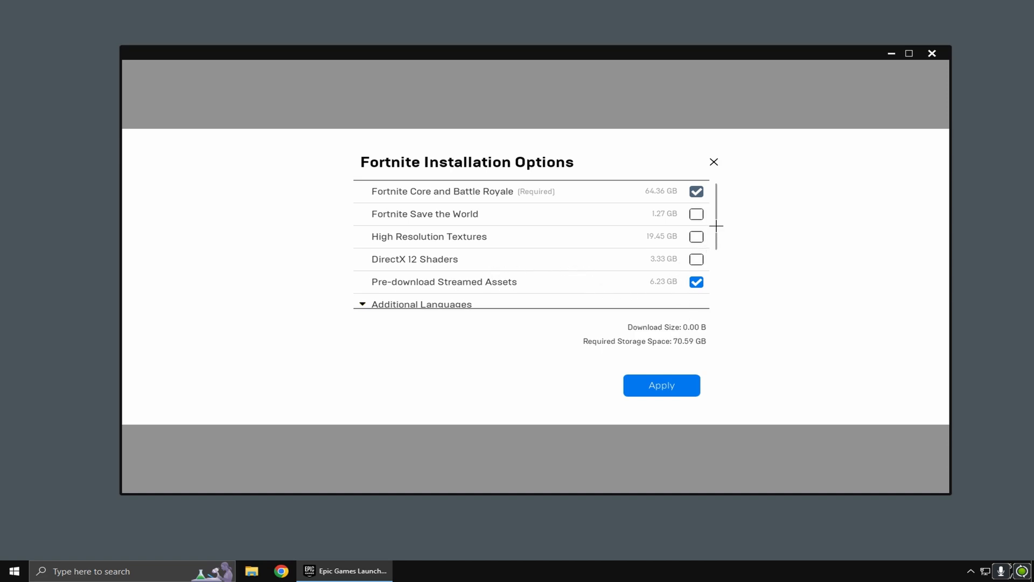
pyautogui.moveTo(676, 239)
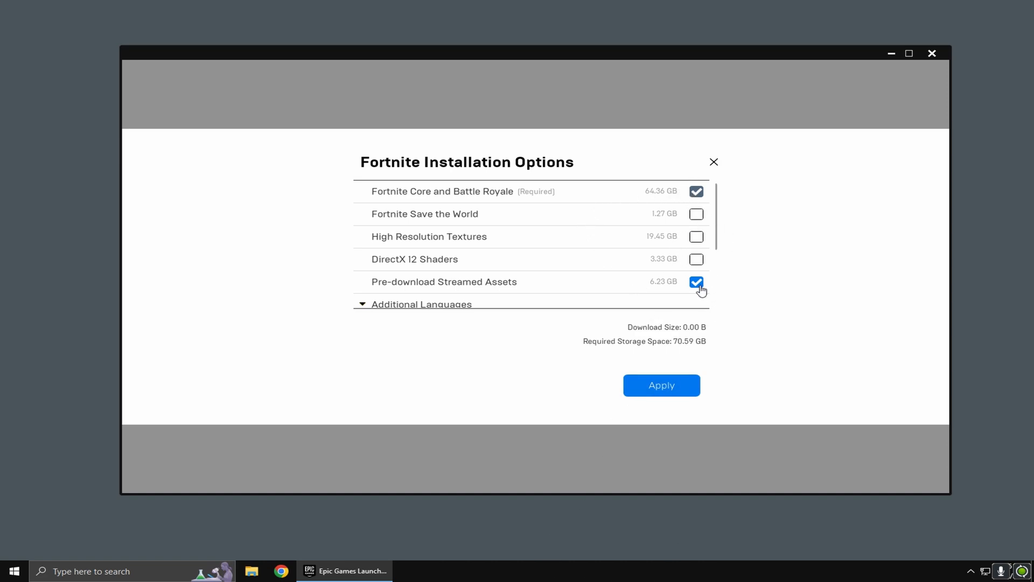
pyautogui.moveTo(712, 196)
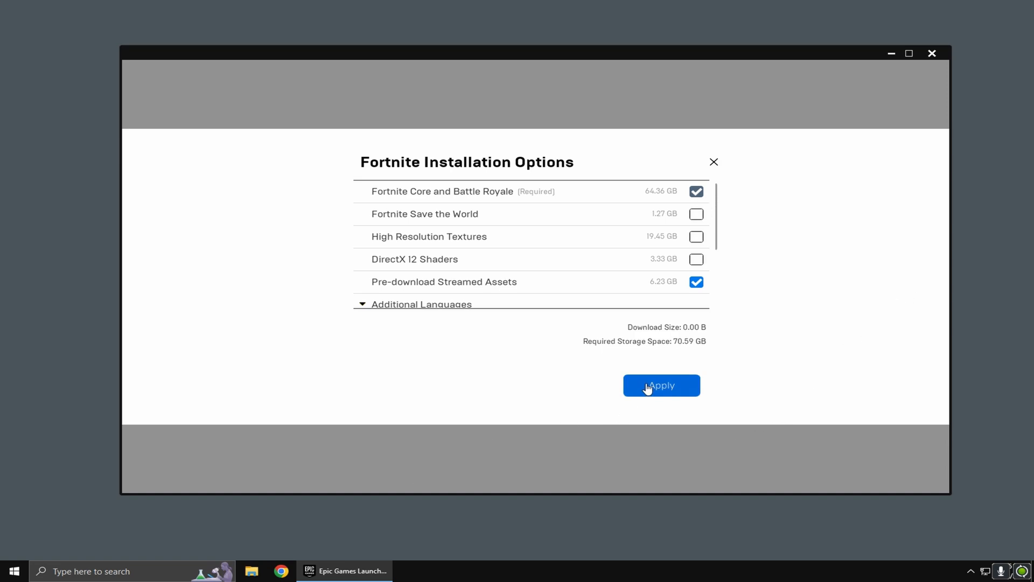
pyautogui.click(661, 385)
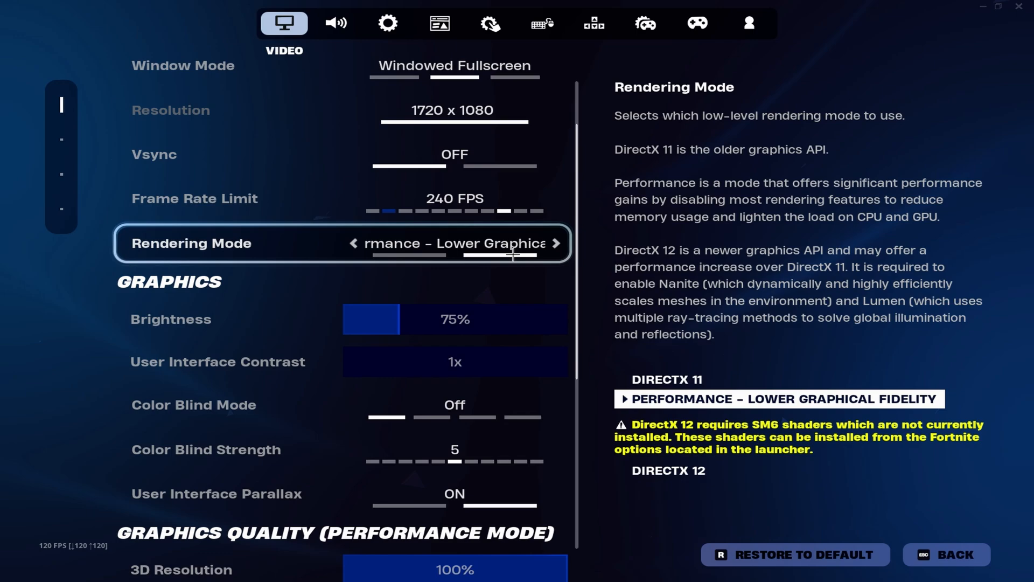
# Set Performance rendering, Near view distance, Low textures and meshes, Show FPS on, energy saving off
pyautogui.scroll(-3)
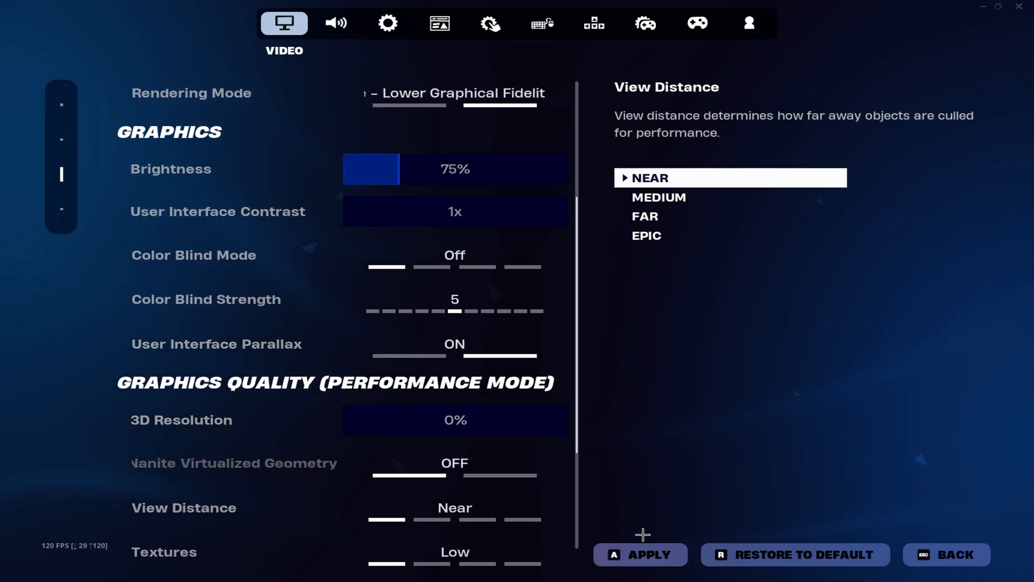
pyautogui.scroll(-3)
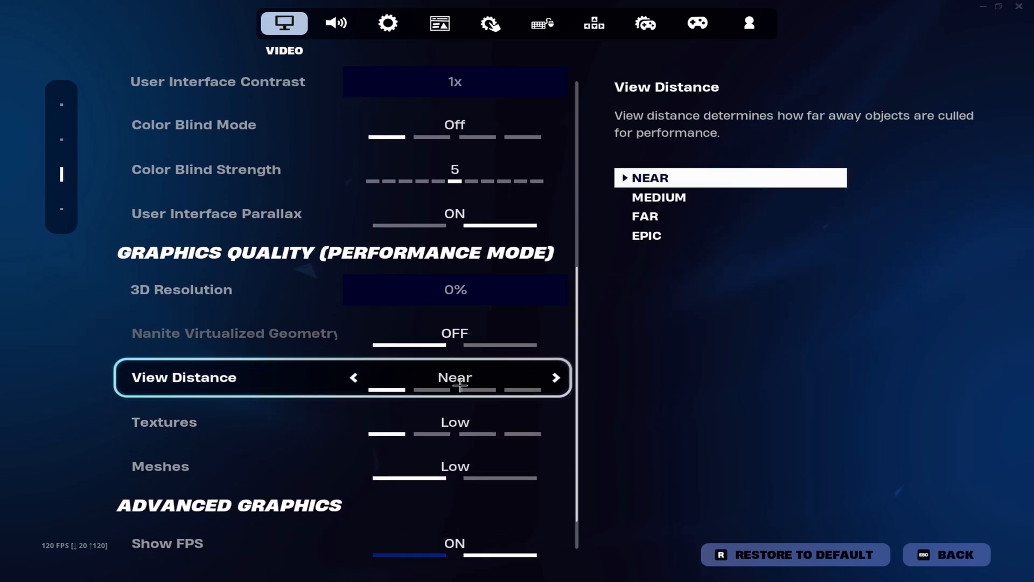
pyautogui.scroll(-3)
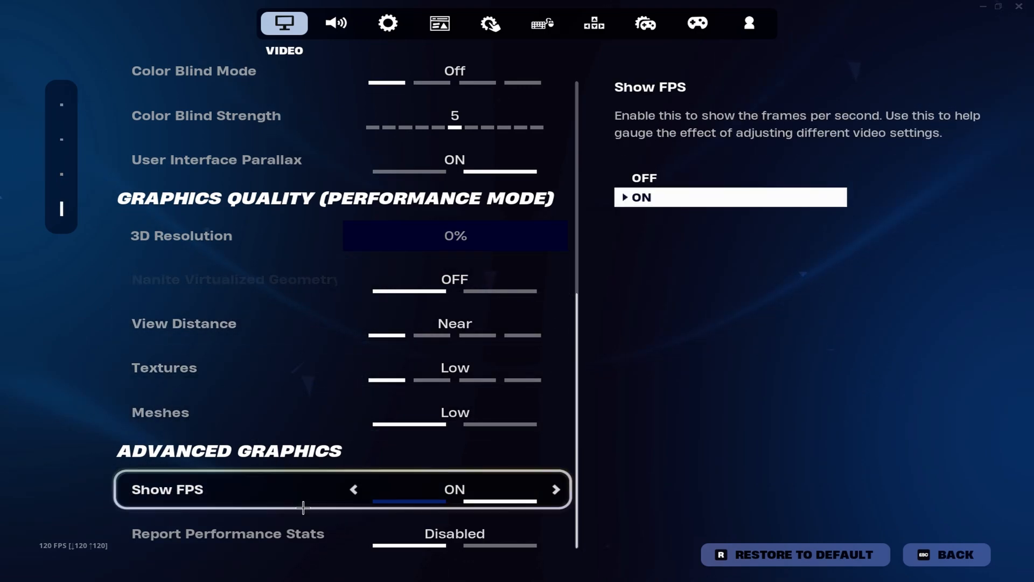
pyautogui.click(387, 24)
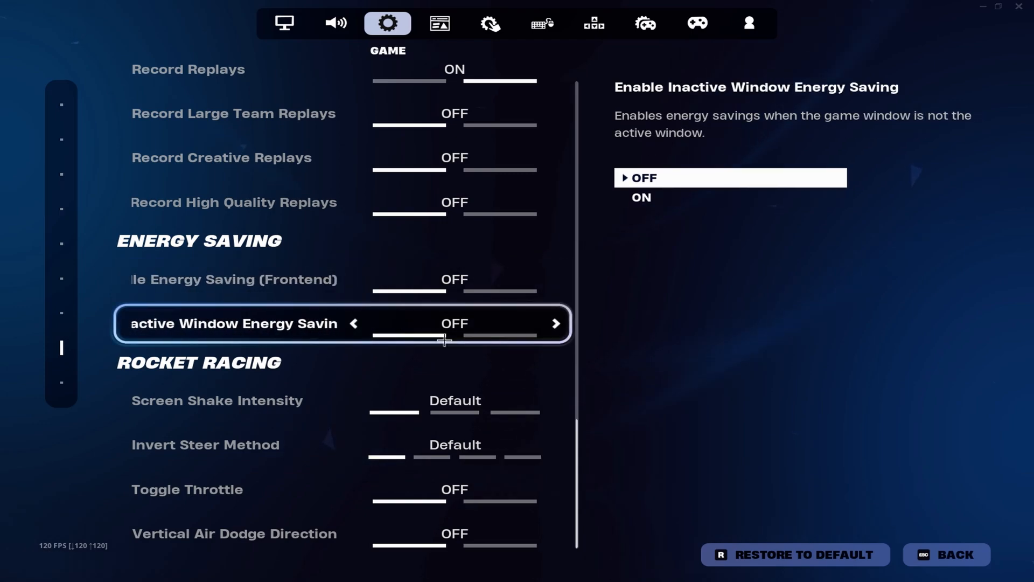
pyautogui.click(439, 23)
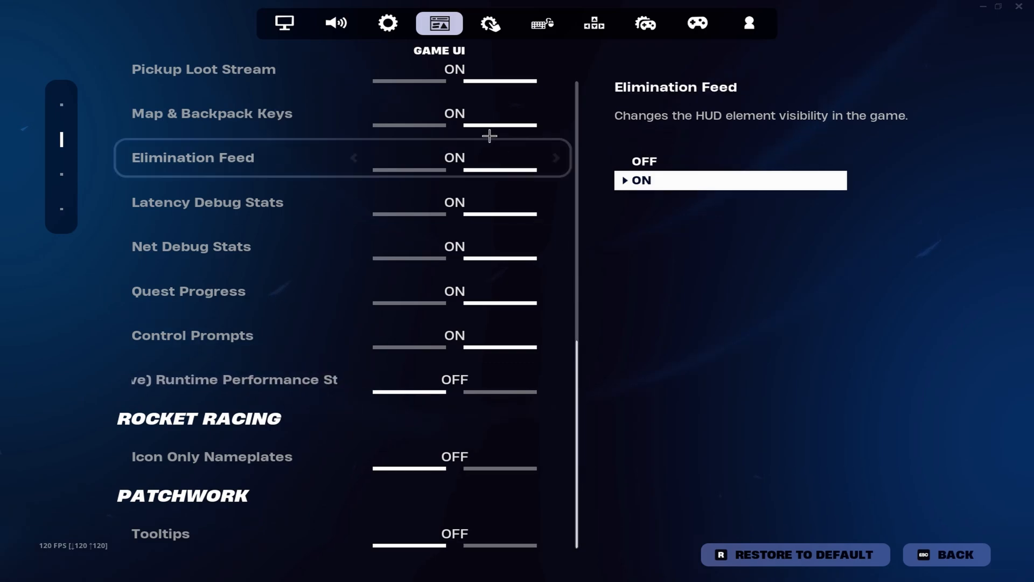
pyautogui.click(388, 23)
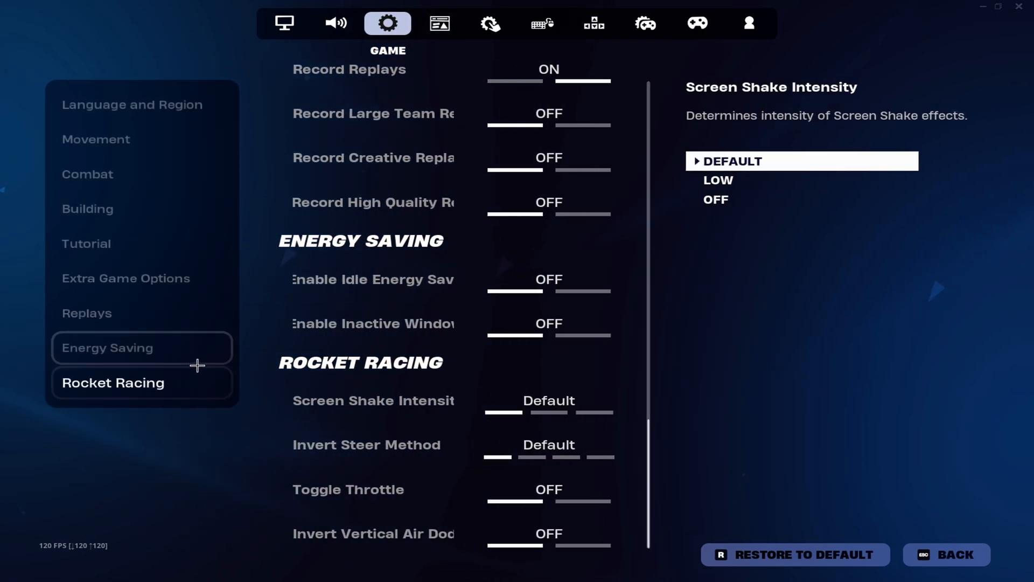
pyautogui.click(373, 444)
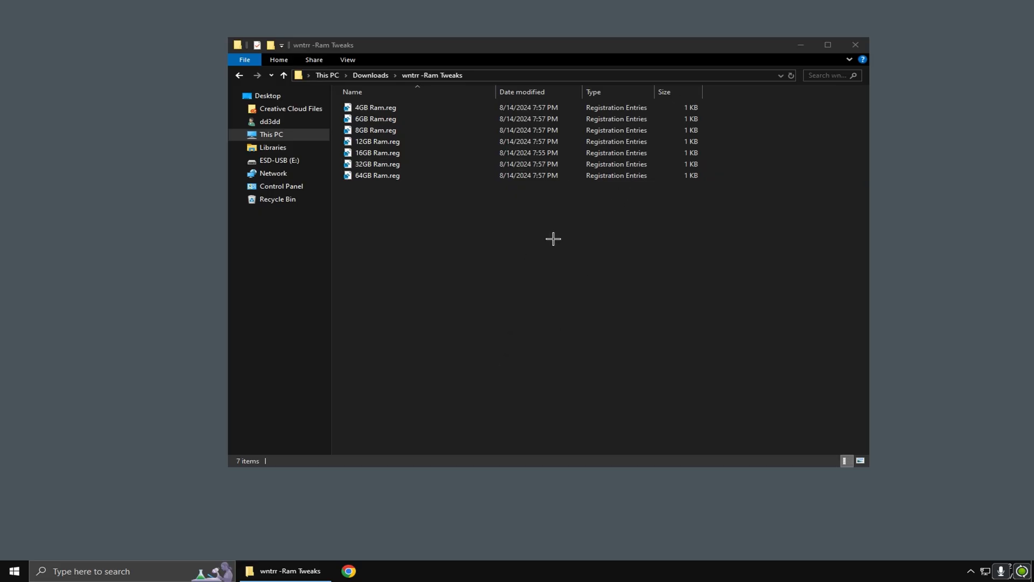
pyautogui.moveTo(568, 236)
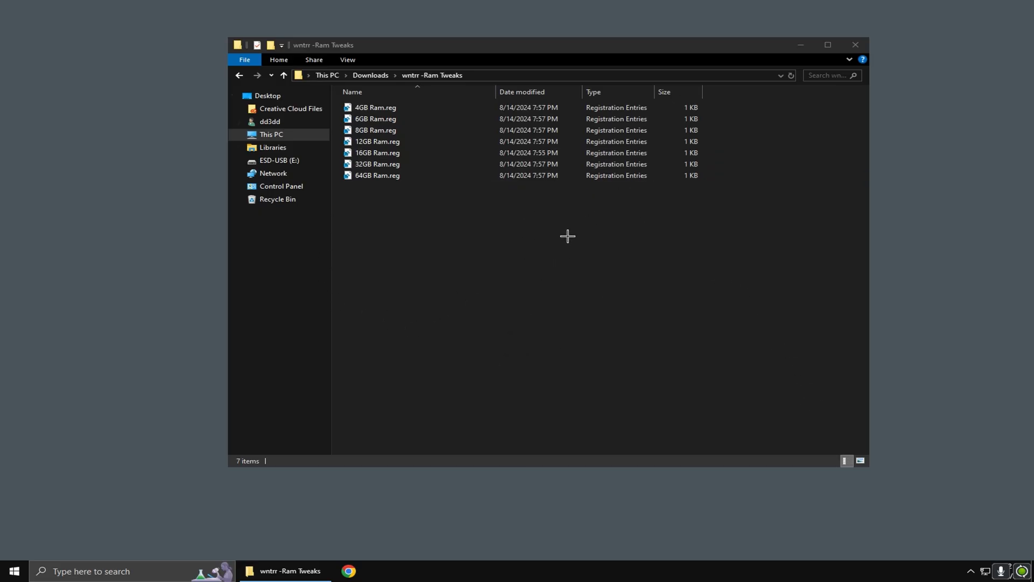
# Merge 16GB Ram.reg from the Ram Tweaks folder, confirming the registry prompts
pyautogui.click(375, 129)
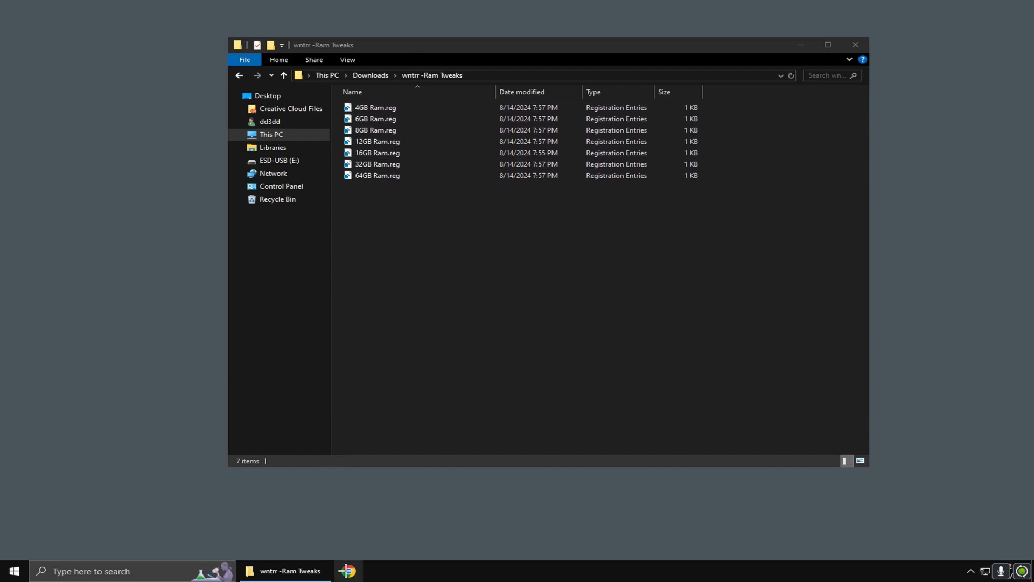
pyautogui.click(382, 571)
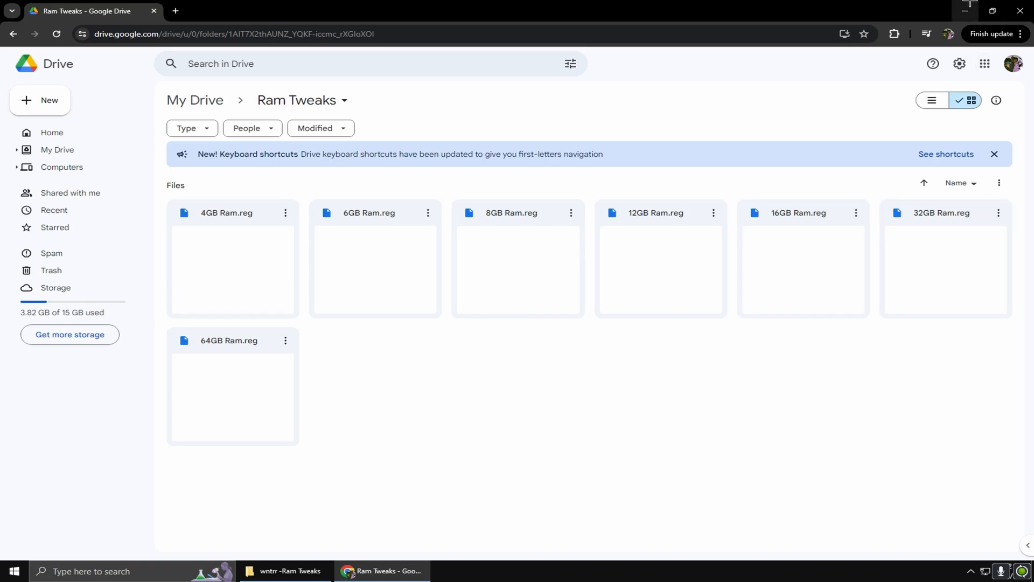
pyautogui.click(285, 570)
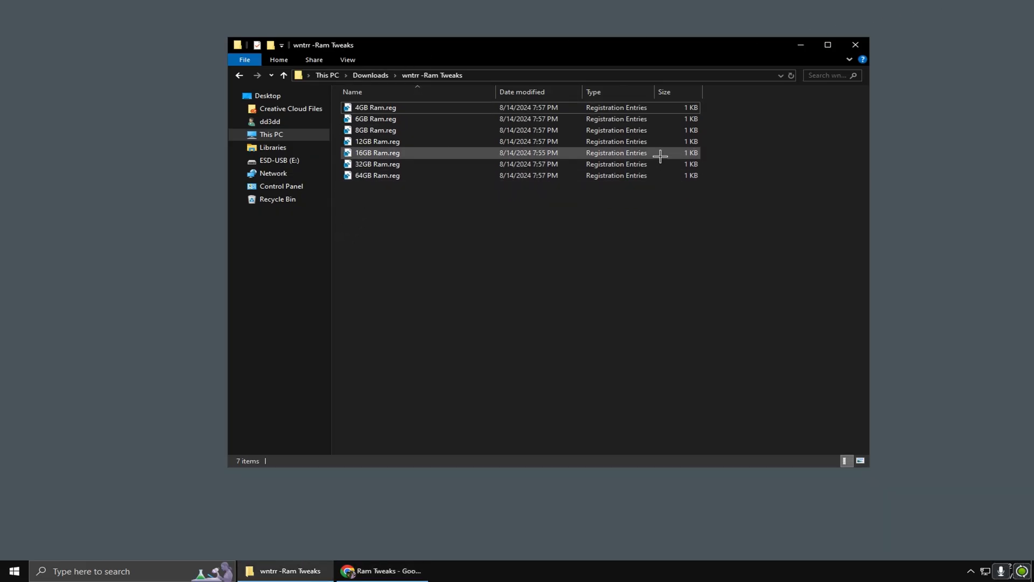
pyautogui.doubleClick(377, 152)
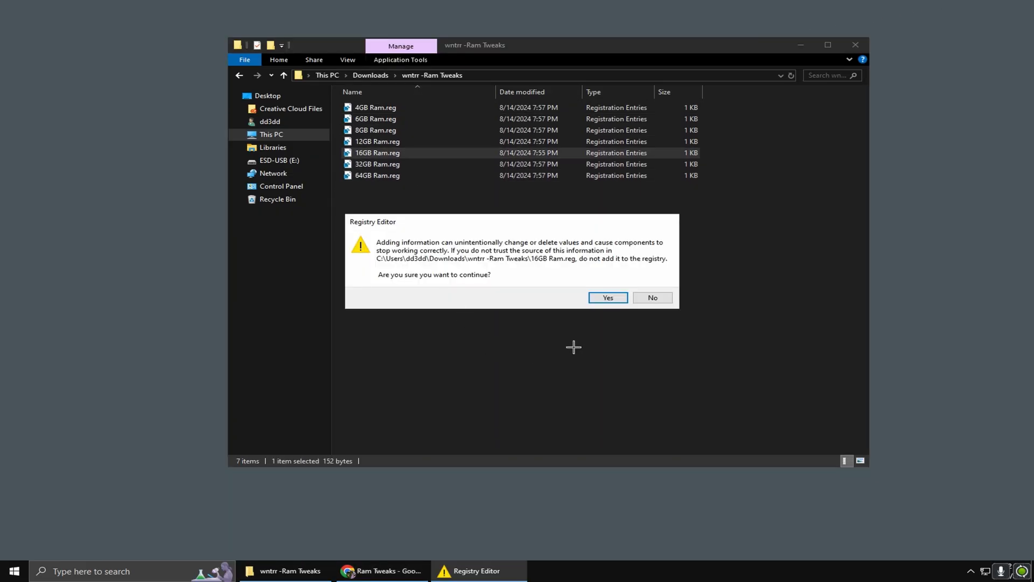
pyautogui.click(606, 298)
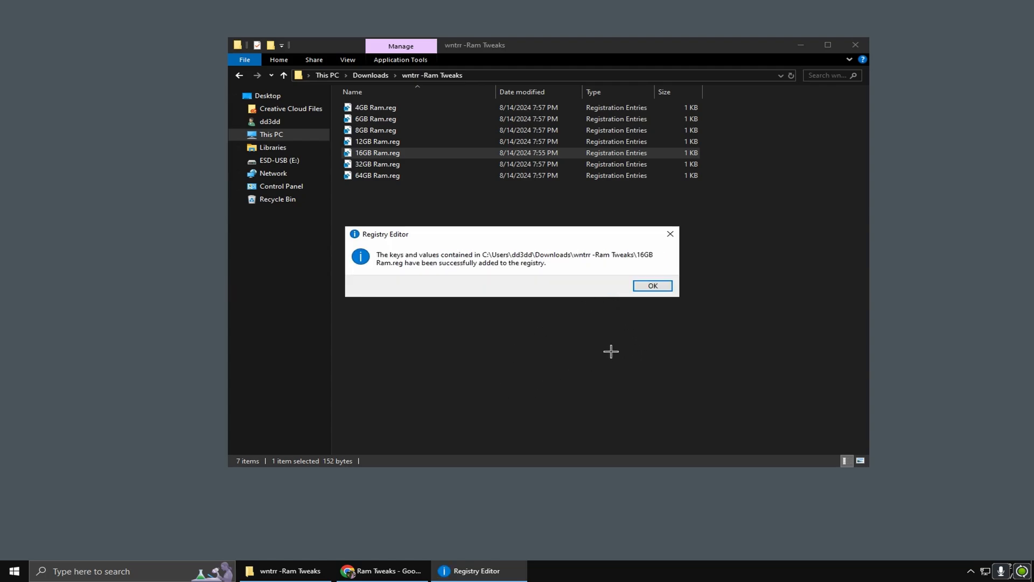
pyautogui.click(652, 285)
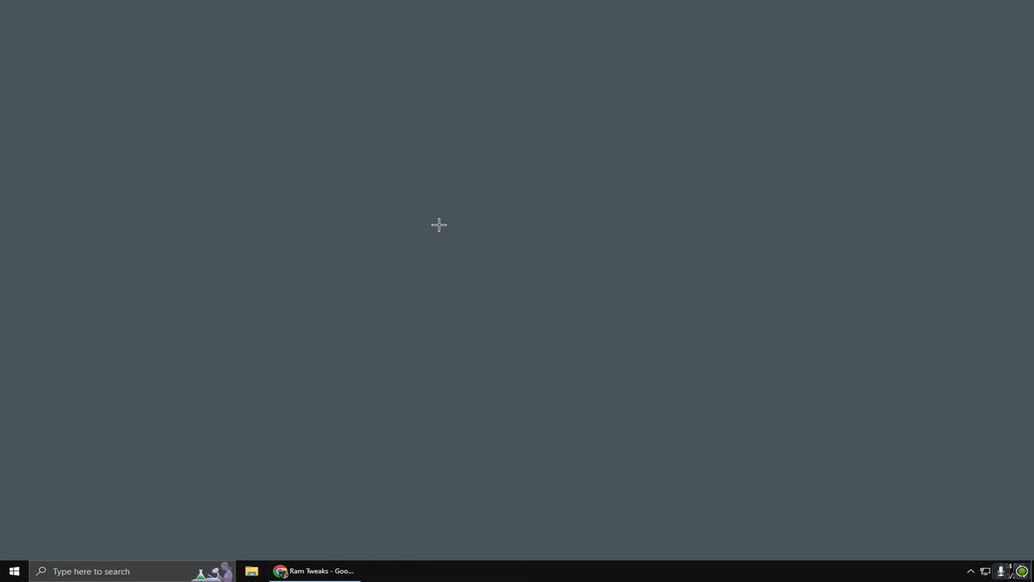
pyautogui.moveTo(588, 316)
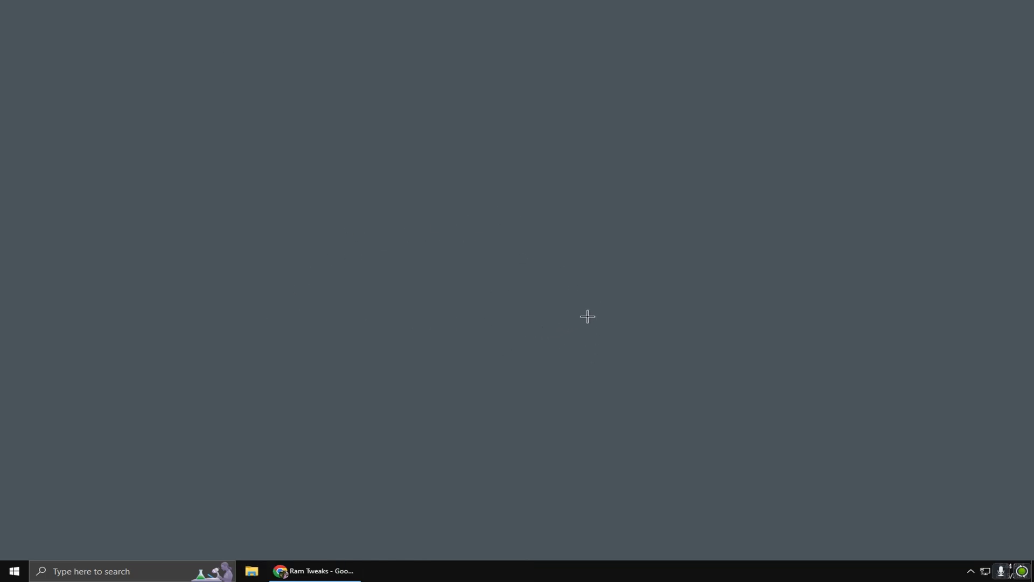
pyautogui.moveTo(459, 363)
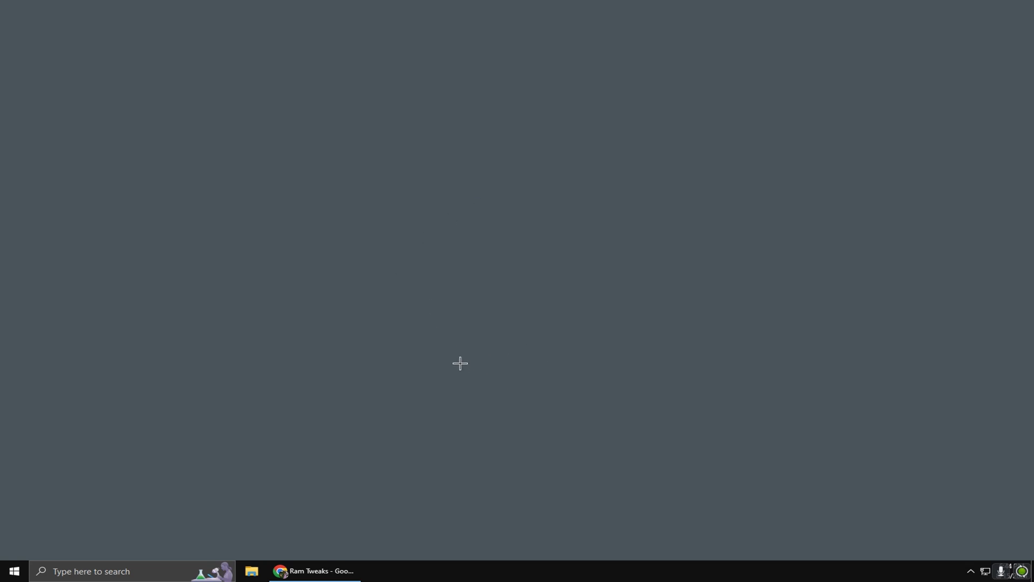
# Scroll through Manage 3D settings Global Settings in NVIDIA Control Panel, opened from the desktop menu
pyautogui.rightClick(460, 362)
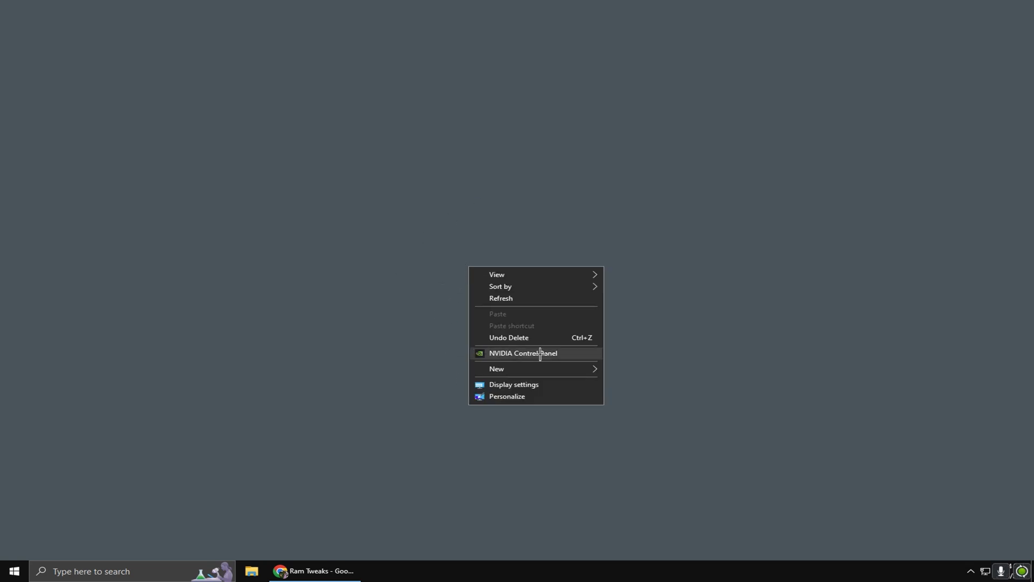
pyautogui.click(524, 353)
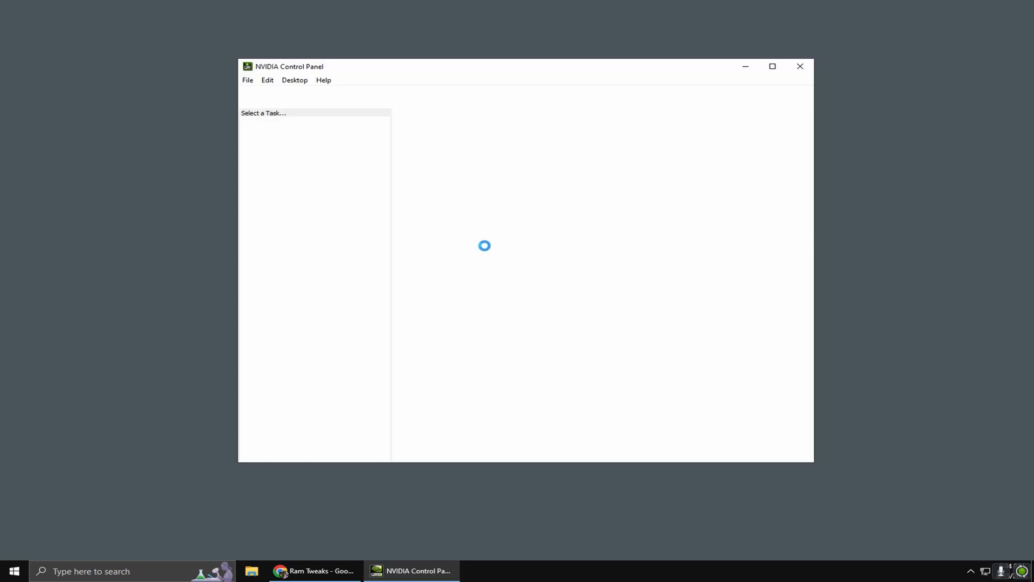
pyautogui.click(295, 141)
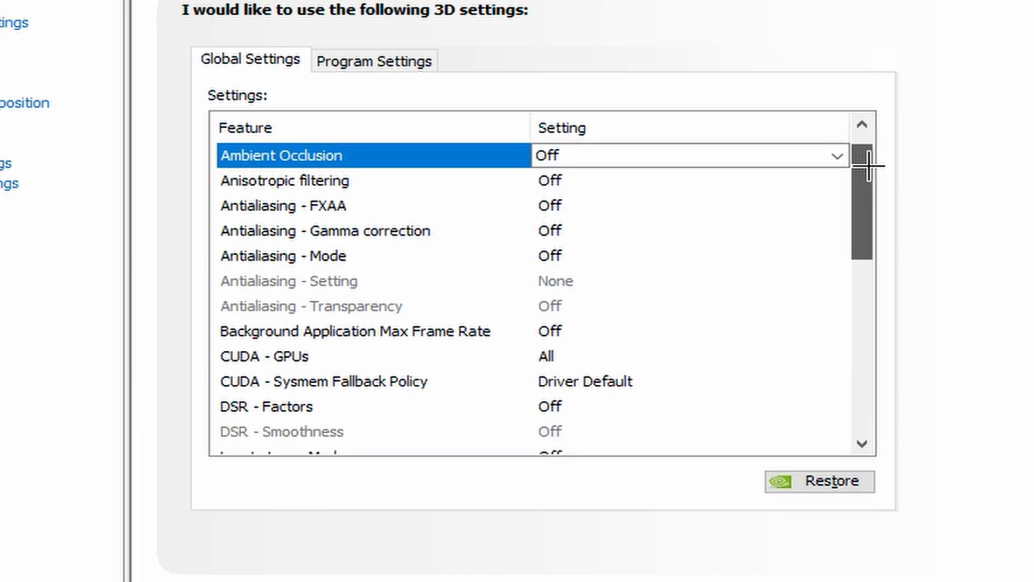
pyautogui.scroll(-3)
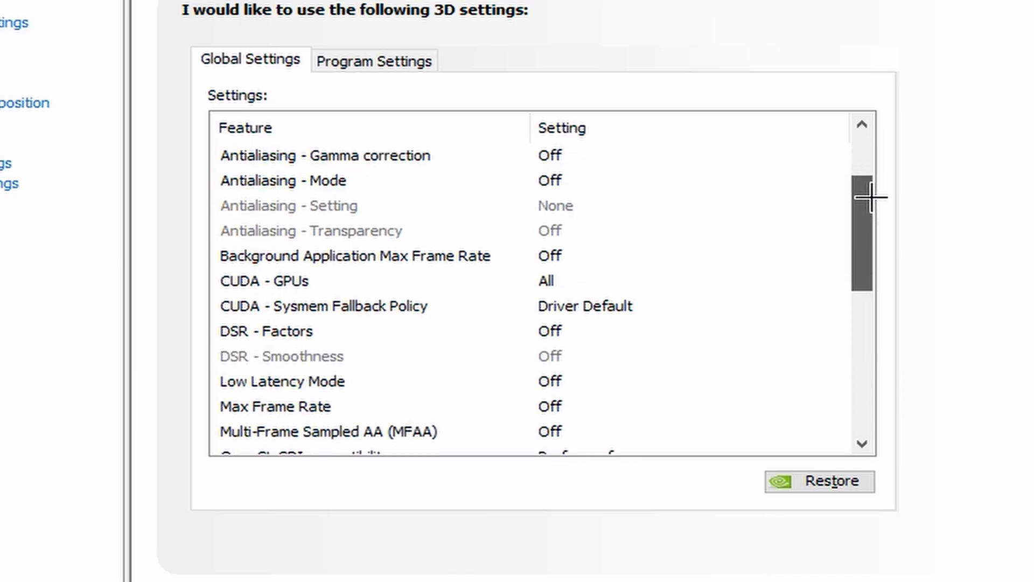
pyautogui.scroll(-3)
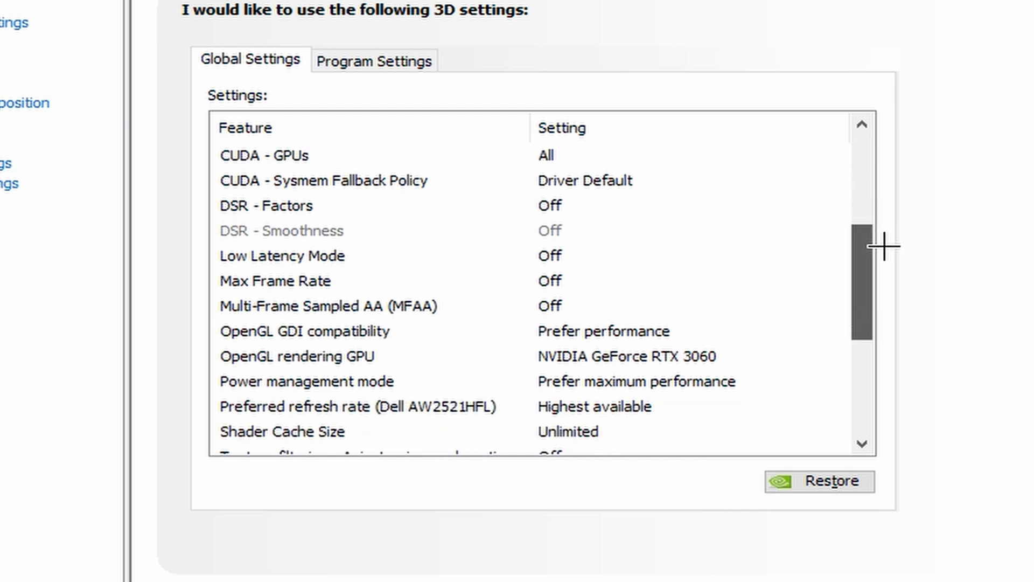
pyautogui.scroll(-3)
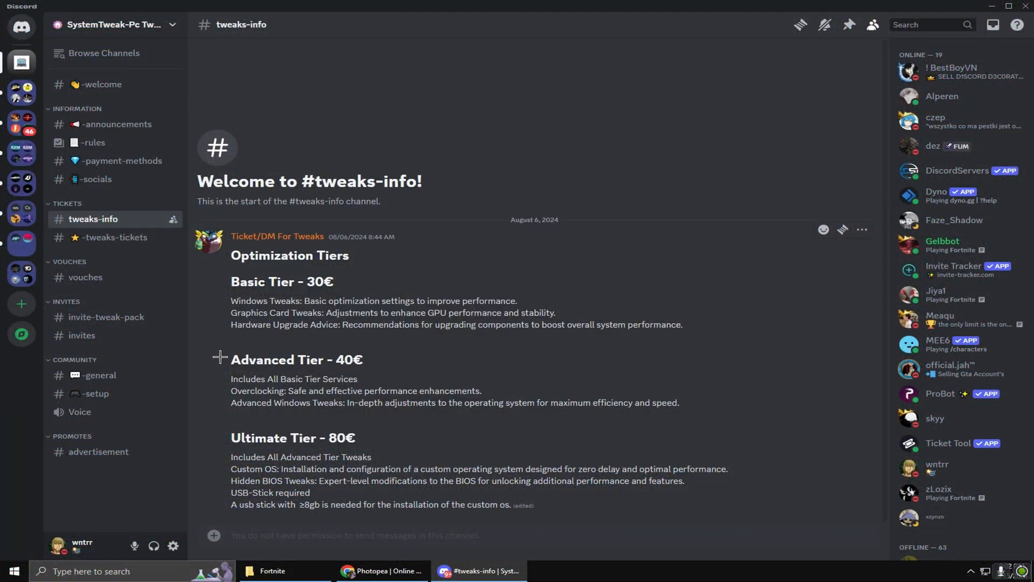
pyautogui.moveTo(215, 408)
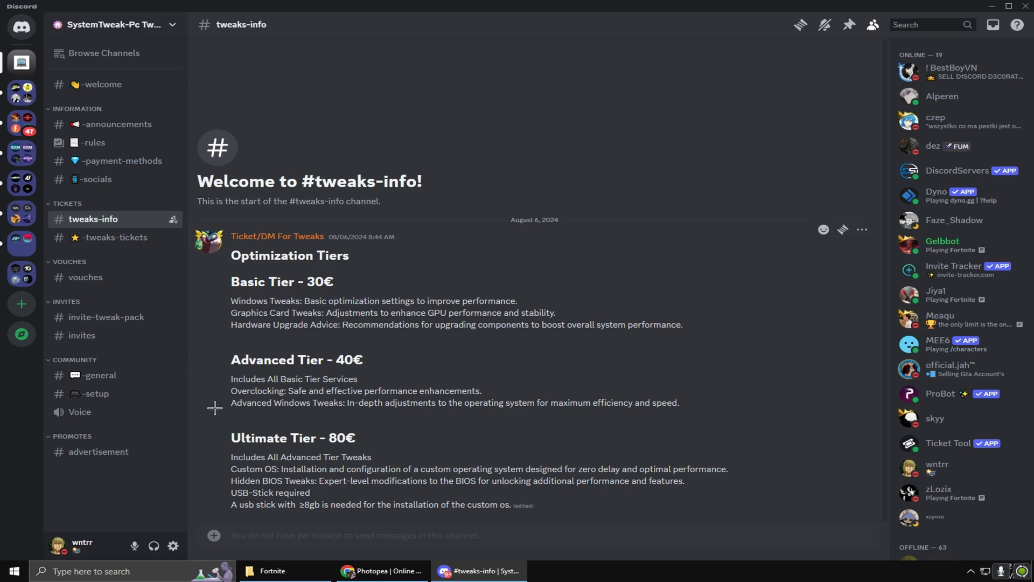
pyautogui.moveTo(229, 368)
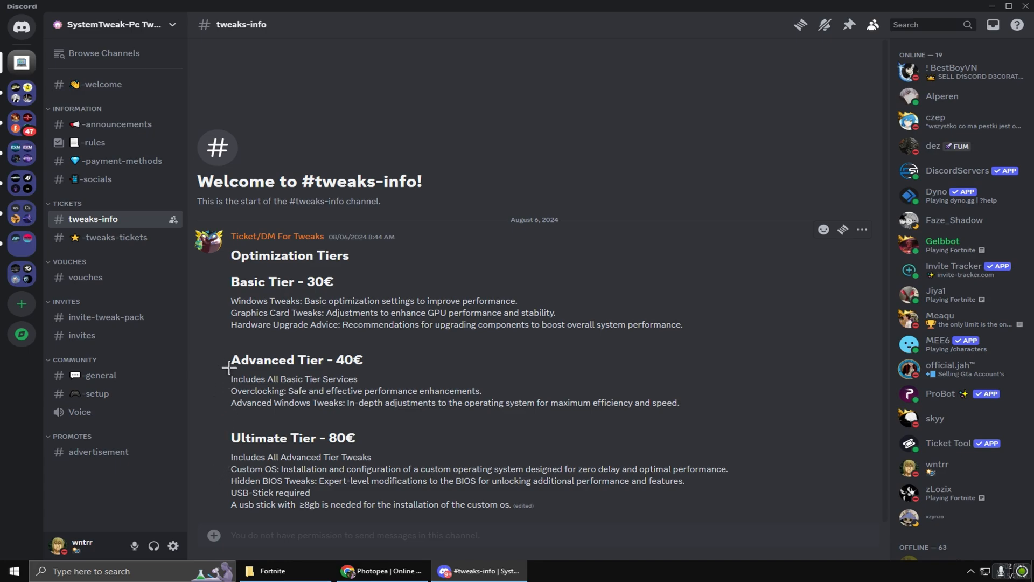
# Switch from Discord's tweaks-info channel back to the Fortnite lobby
pyautogui.click(271, 571)
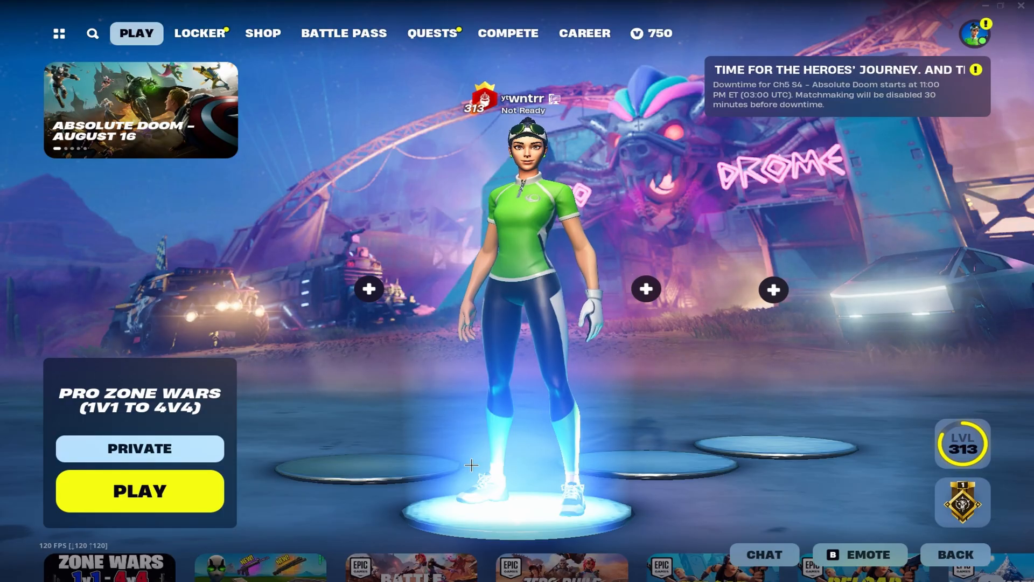